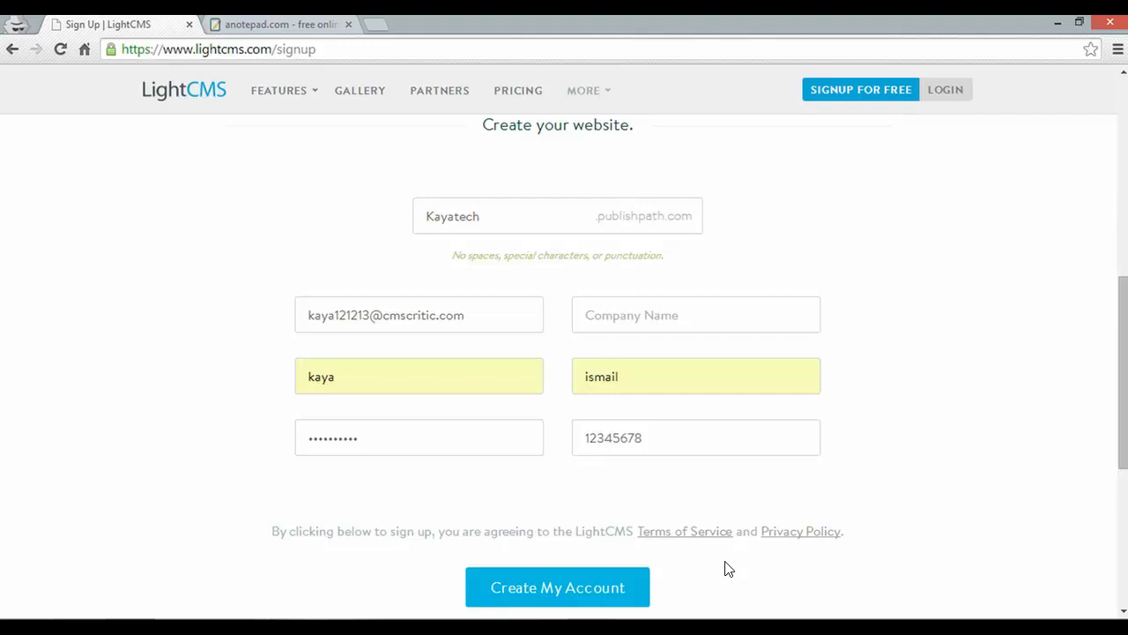
Step: Create the Kayatech LightCMS account and load its new photography-themed site
click(557, 587)
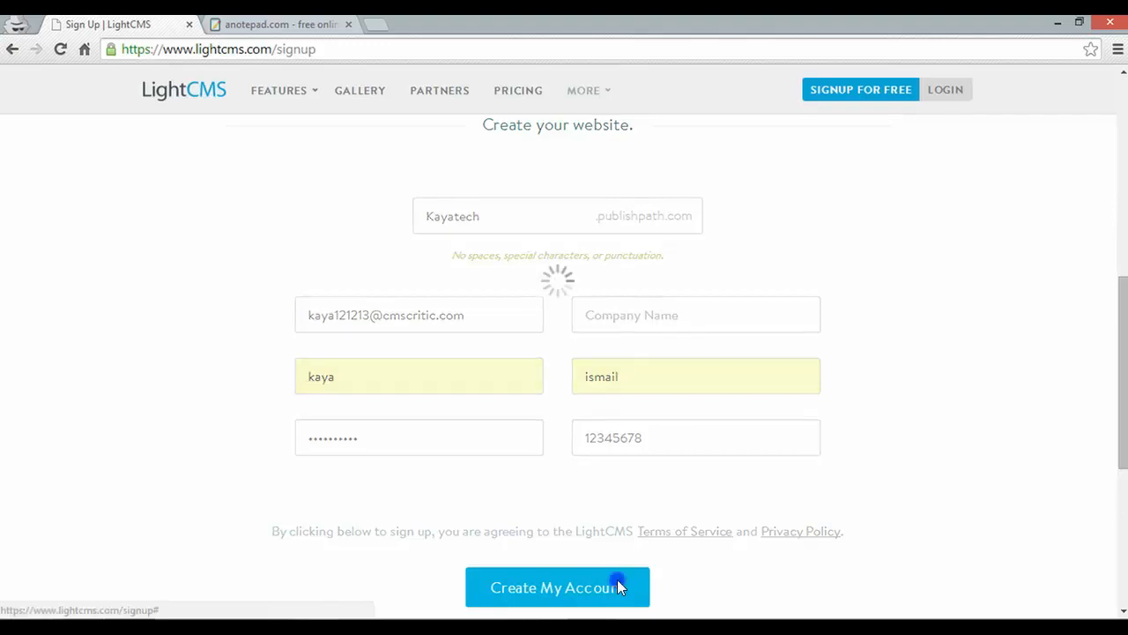
click(557, 587)
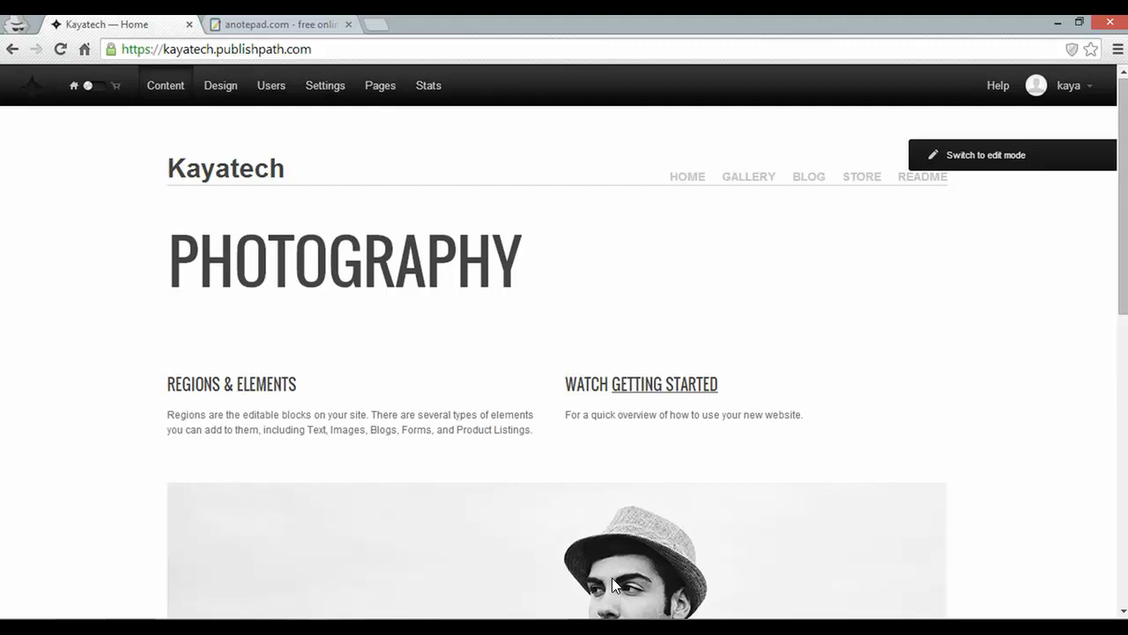
mouse_move(990, 164)
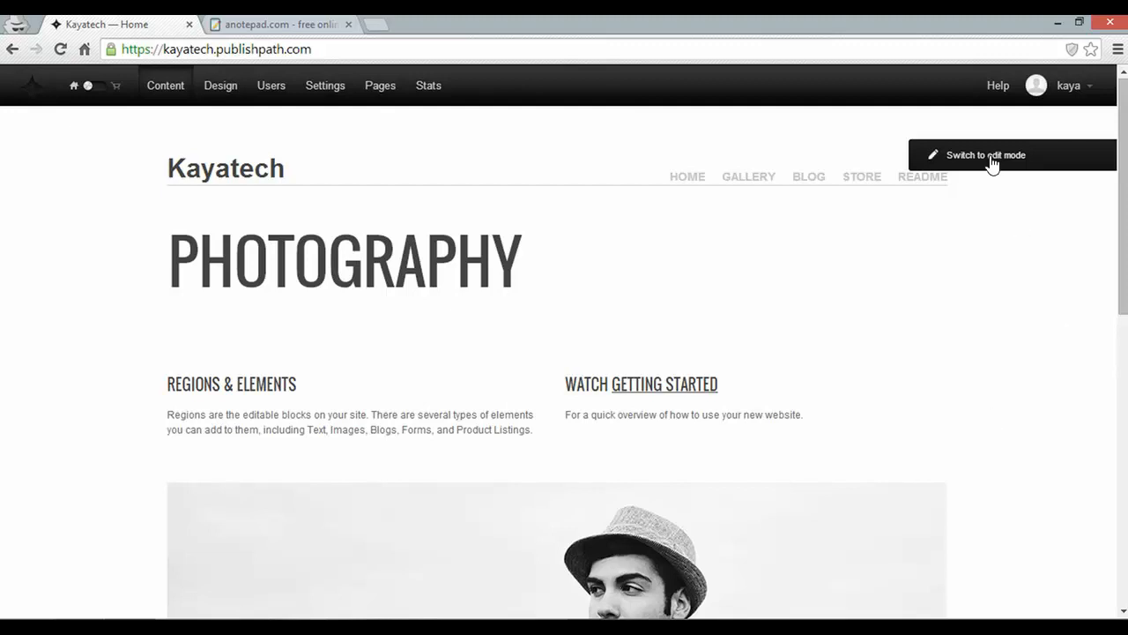
Step: Enter edit mode and delete the Gallery, Blog, Store and Readme pages from the menu
click(984, 155)
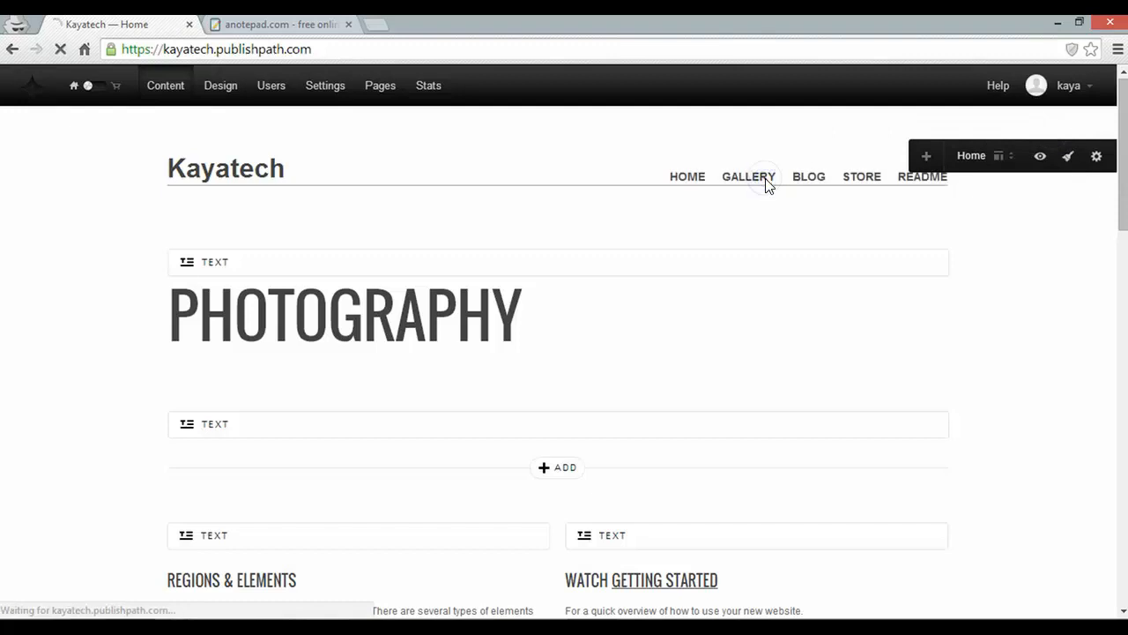
click(747, 176)
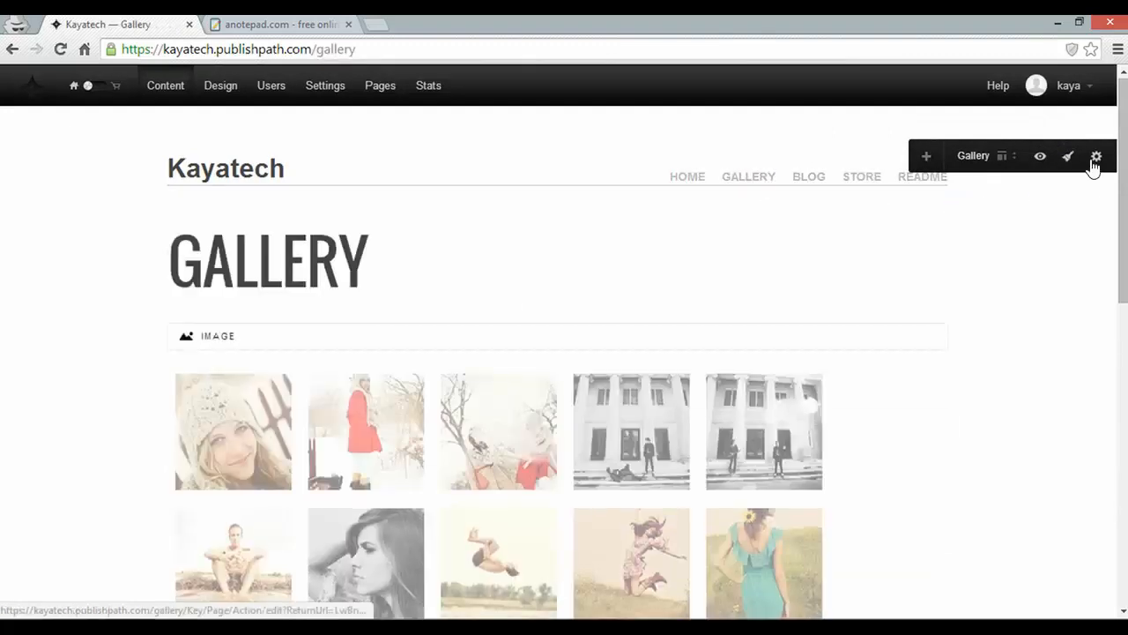
click(1096, 156)
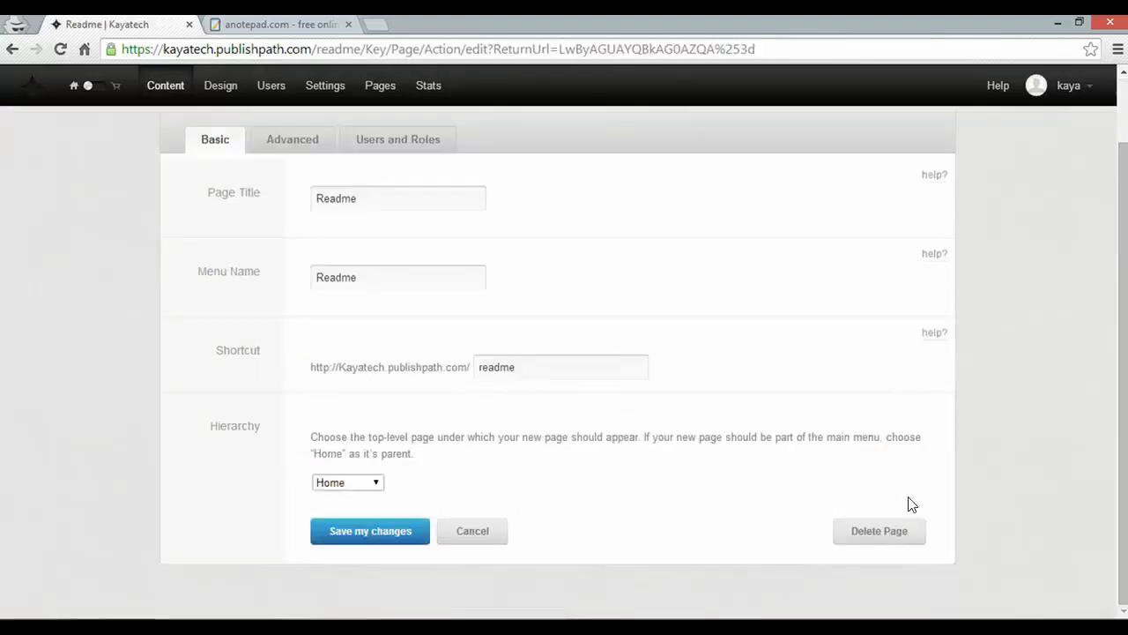
click(371, 529)
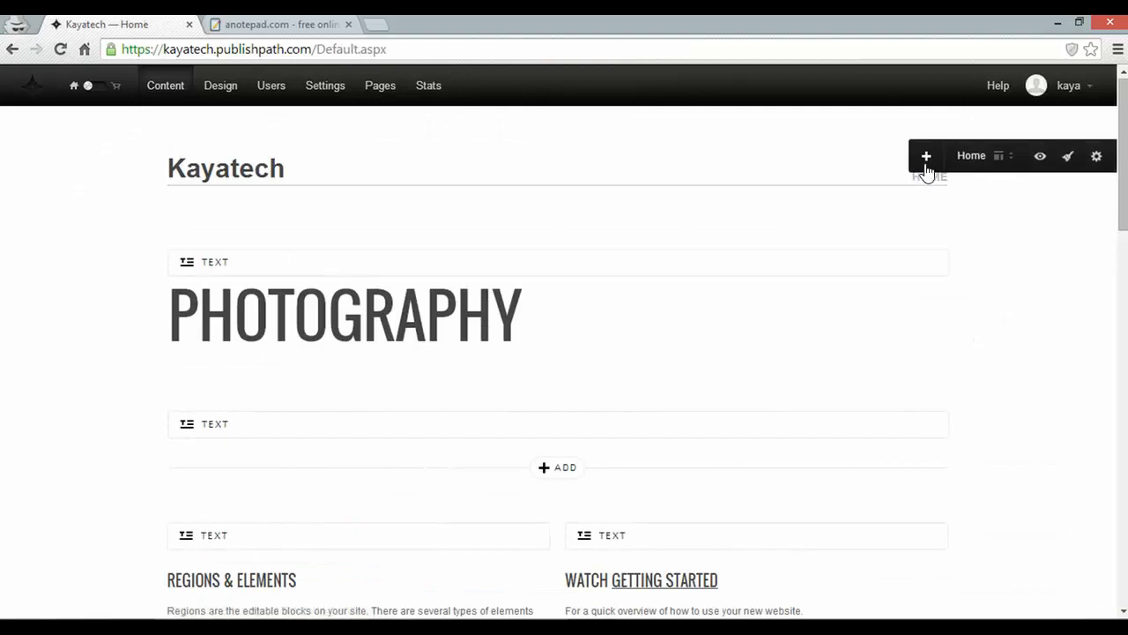
Step: Add a Contact page with the two pasted enquiry paragraphs from the notepad
click(925, 155)
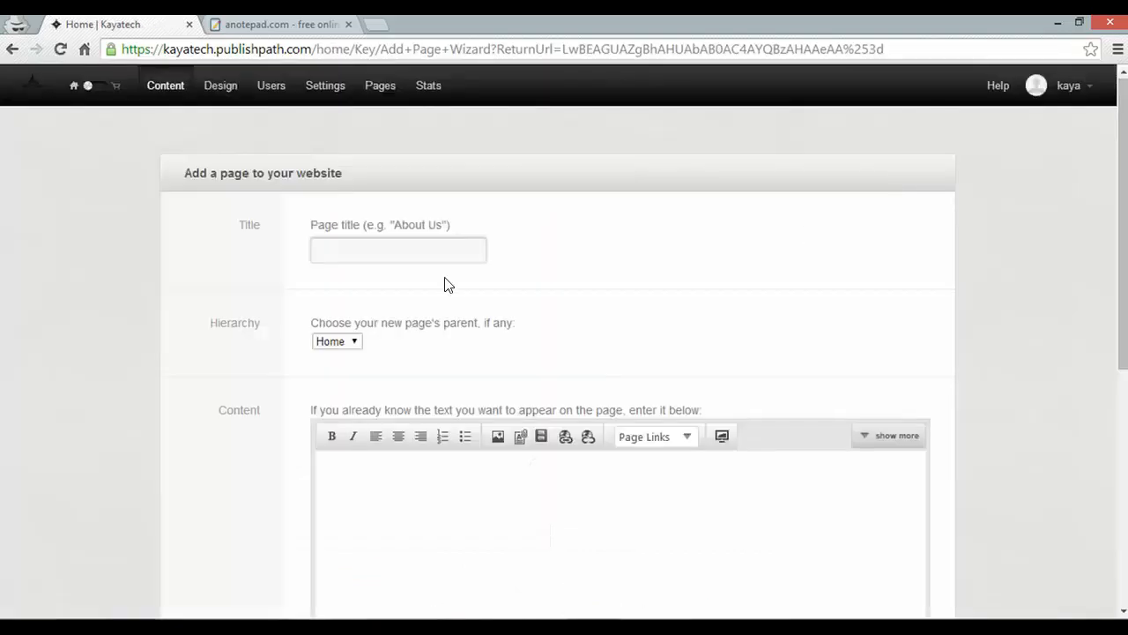
text(Contact)
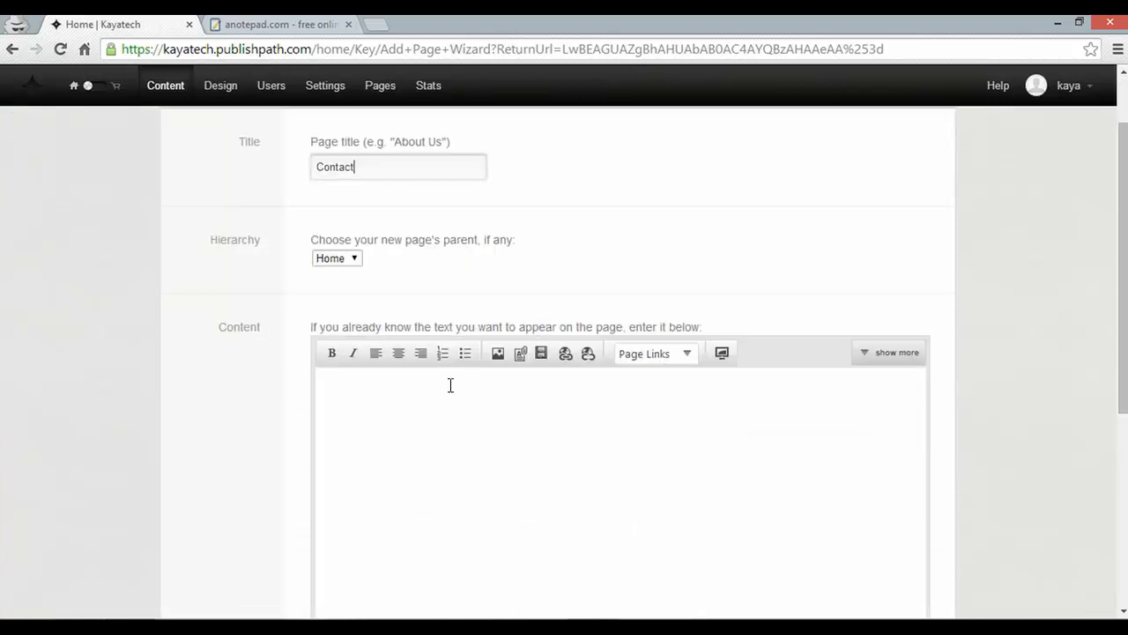
click(280, 25)
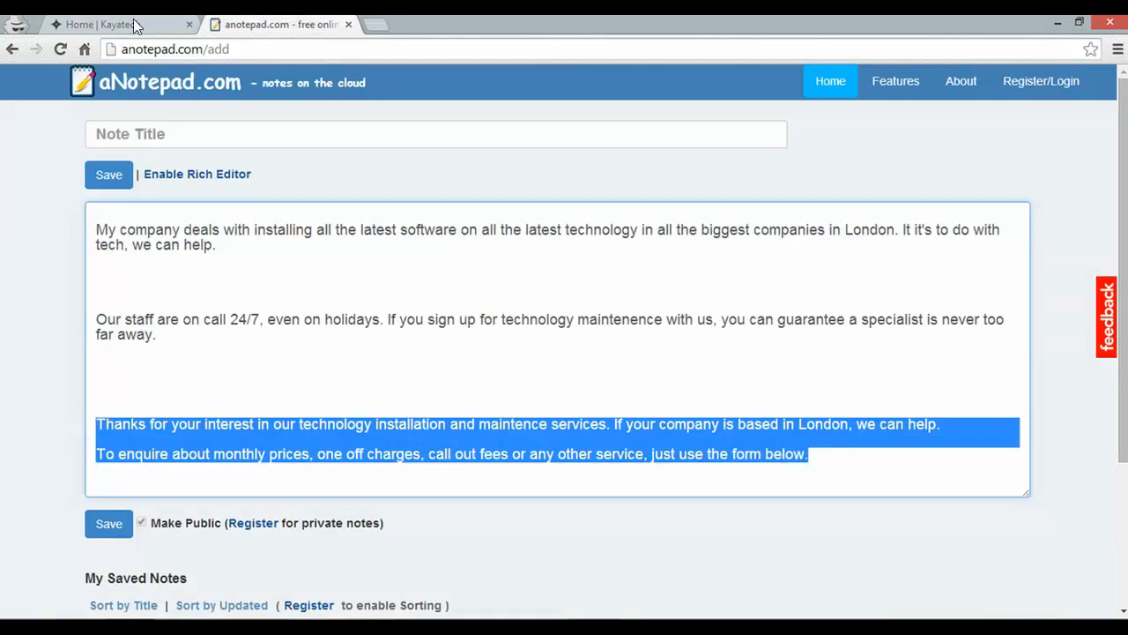
click(102, 25)
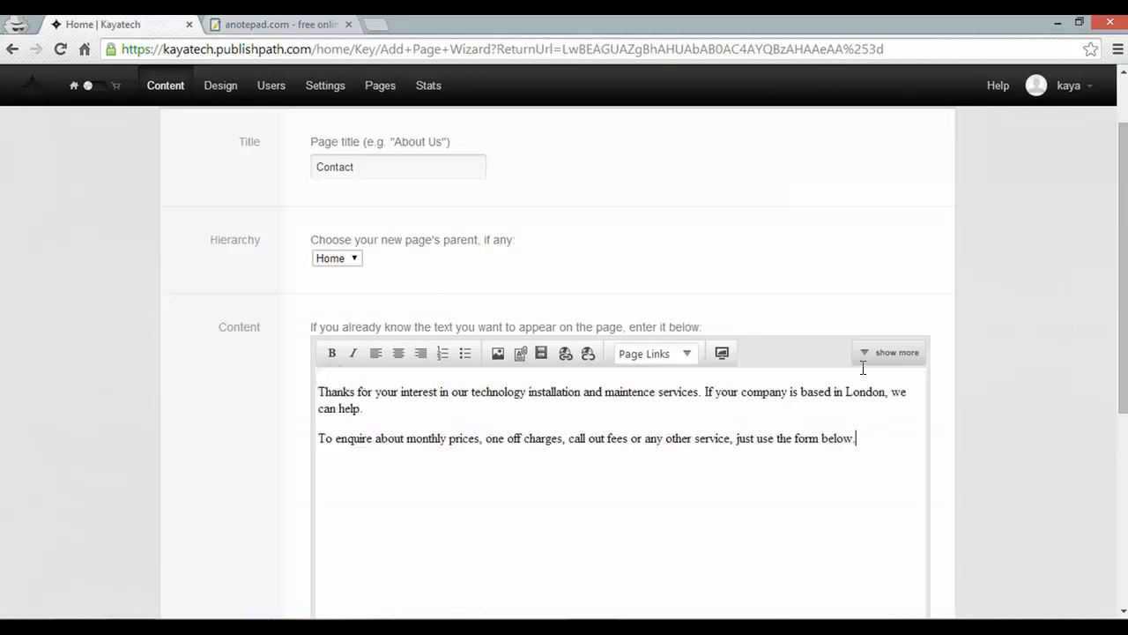
scroll(down, 3)
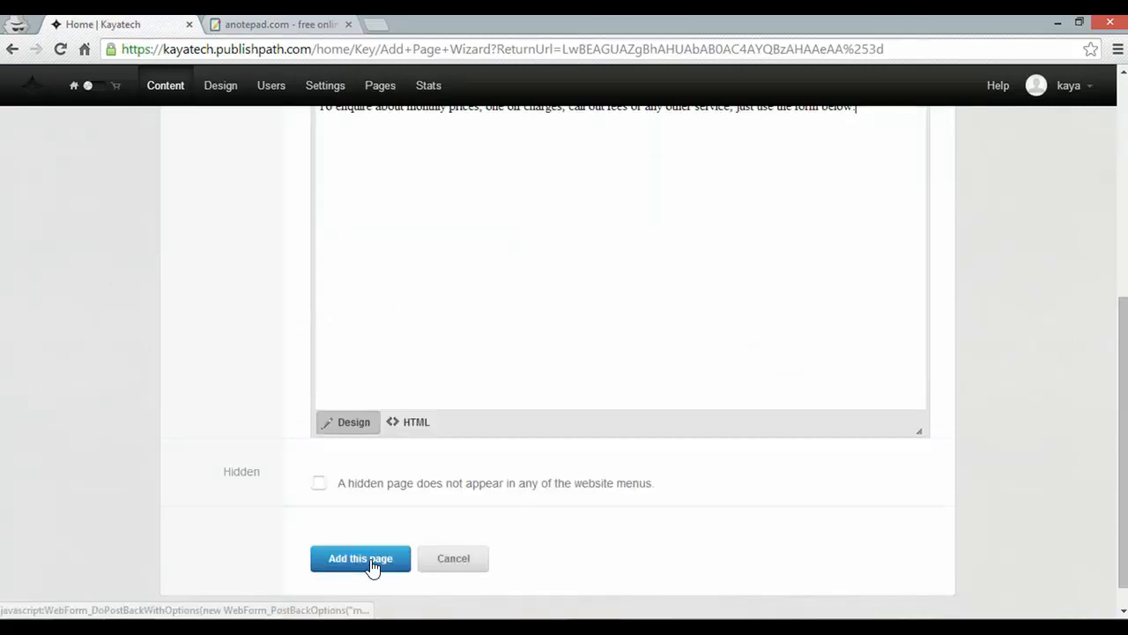
click(360, 557)
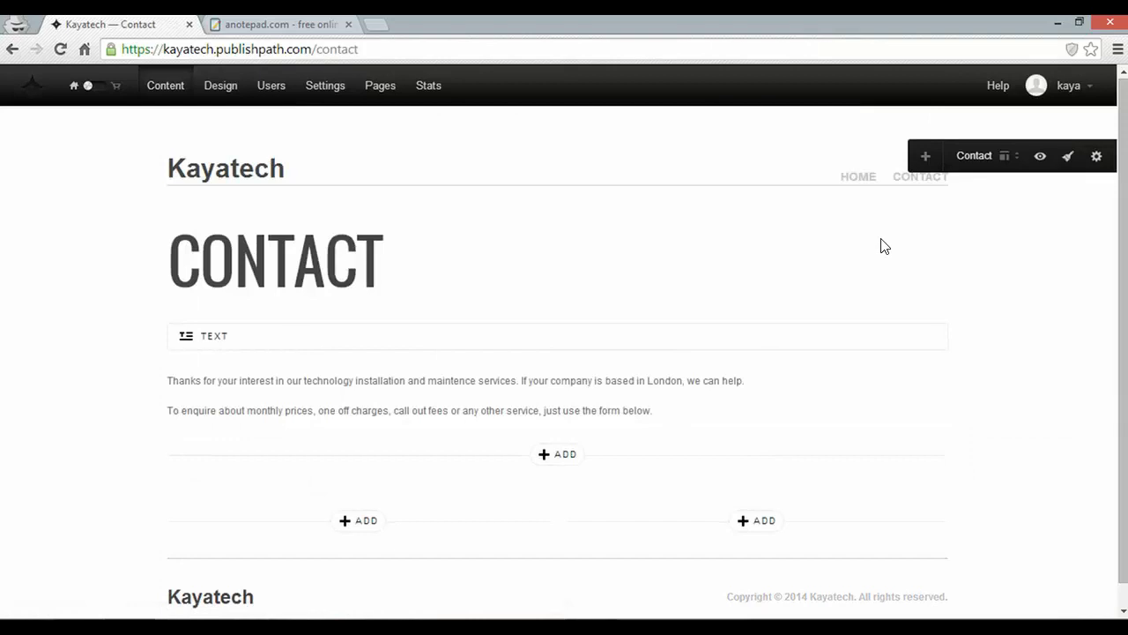
mouse_move(927, 205)
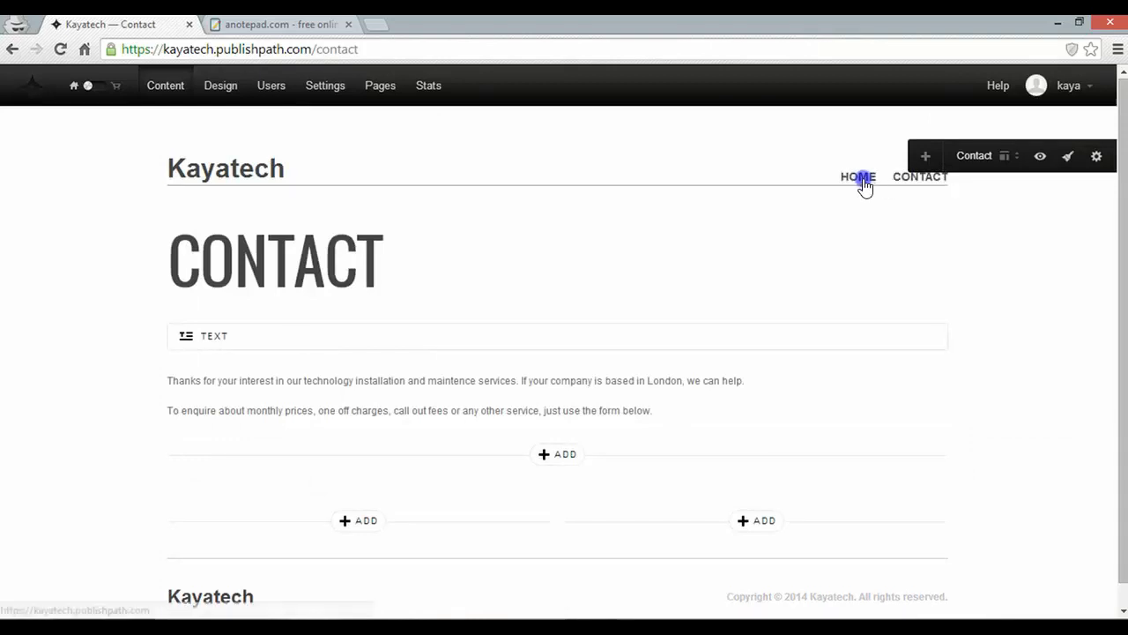
Step: Return to Home and delete the PHOTOGRAPHY heading text block
click(857, 176)
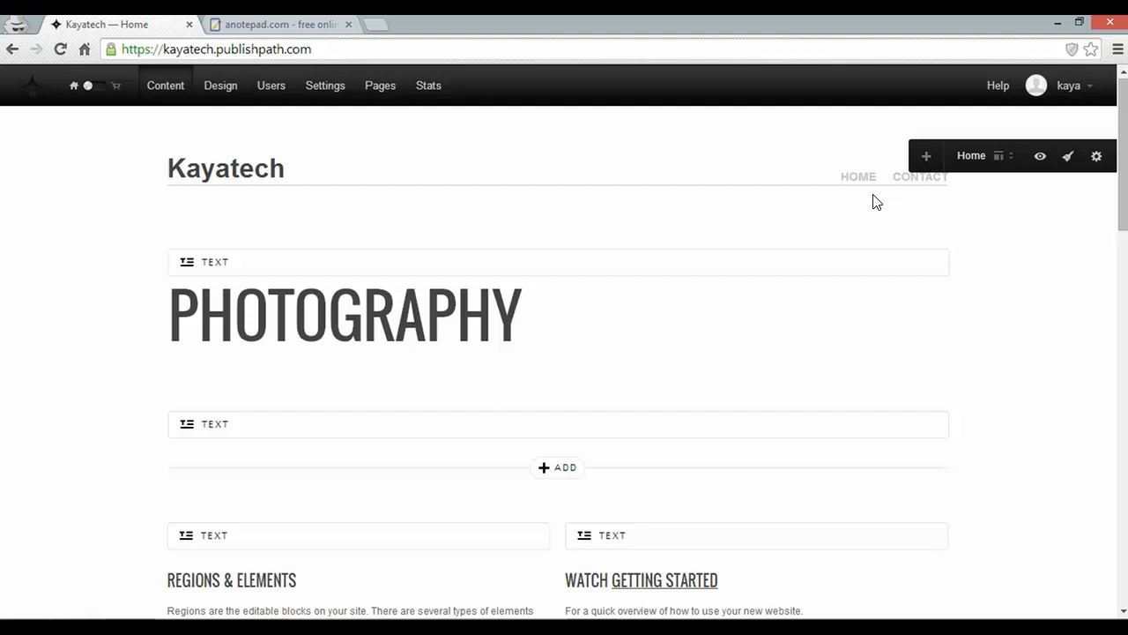
click(215, 261)
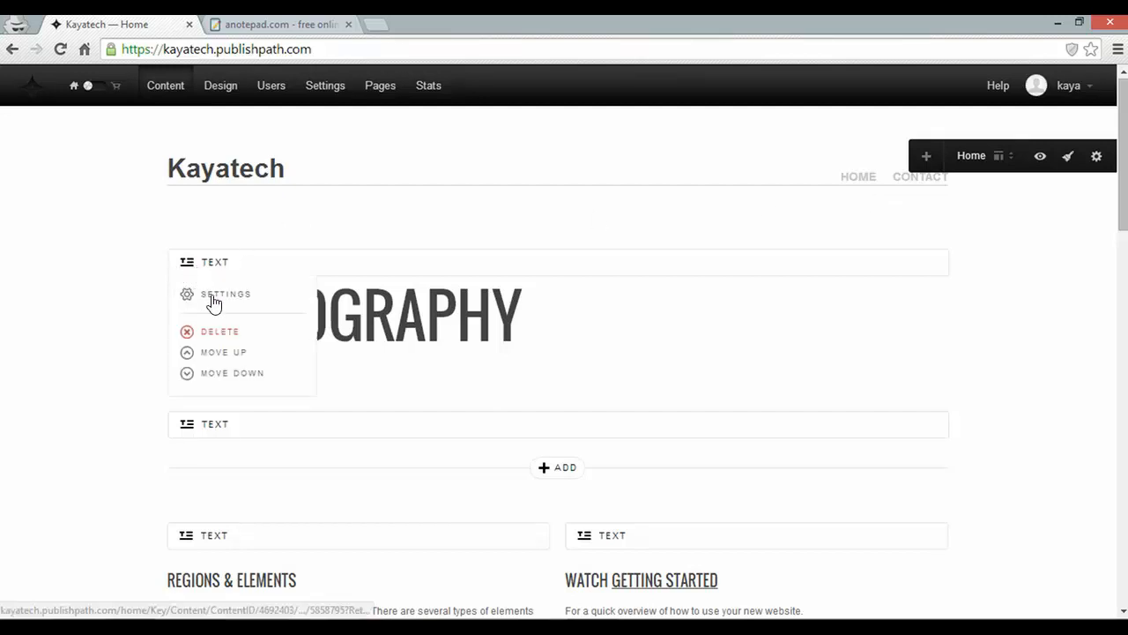
click(218, 332)
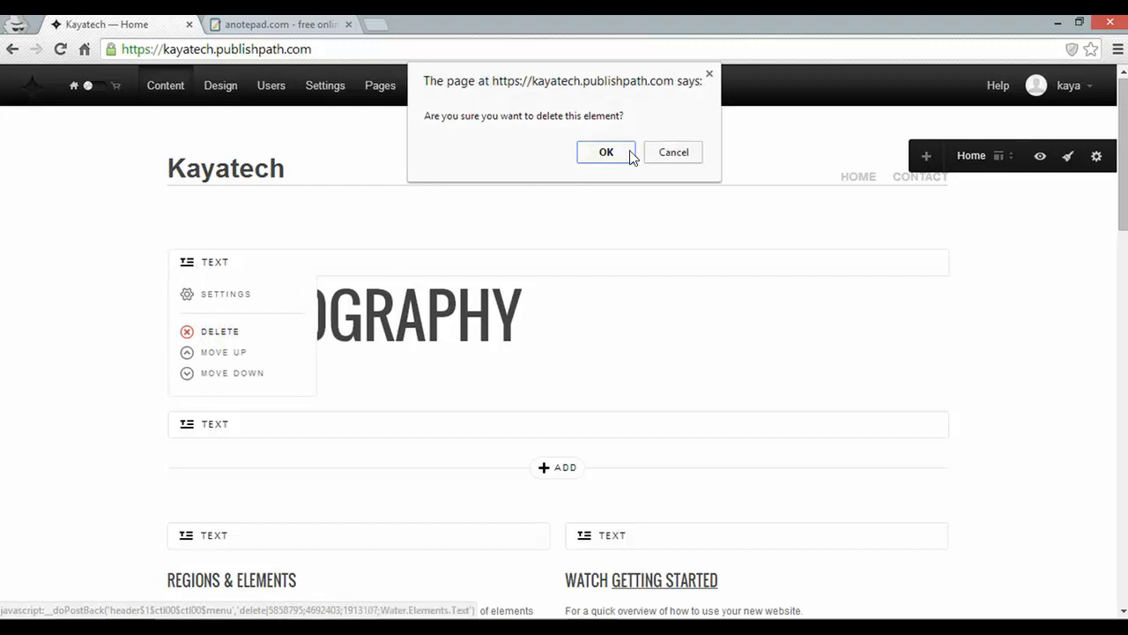
click(606, 152)
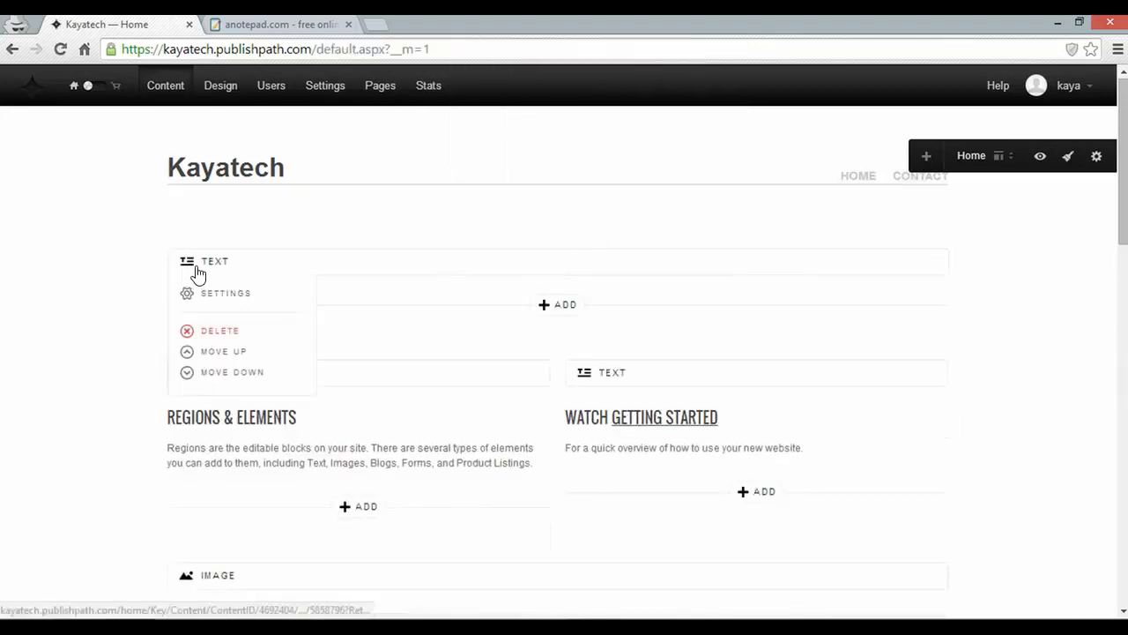
Step: Delete the empty top text block and the large photo of the man
click(221, 330)
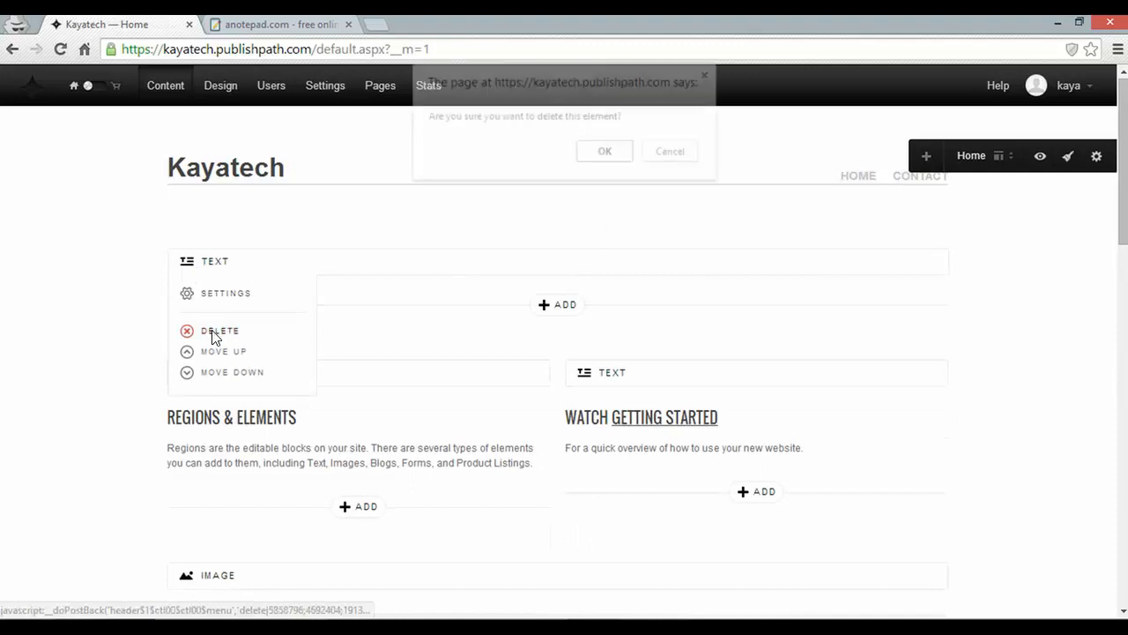
click(603, 151)
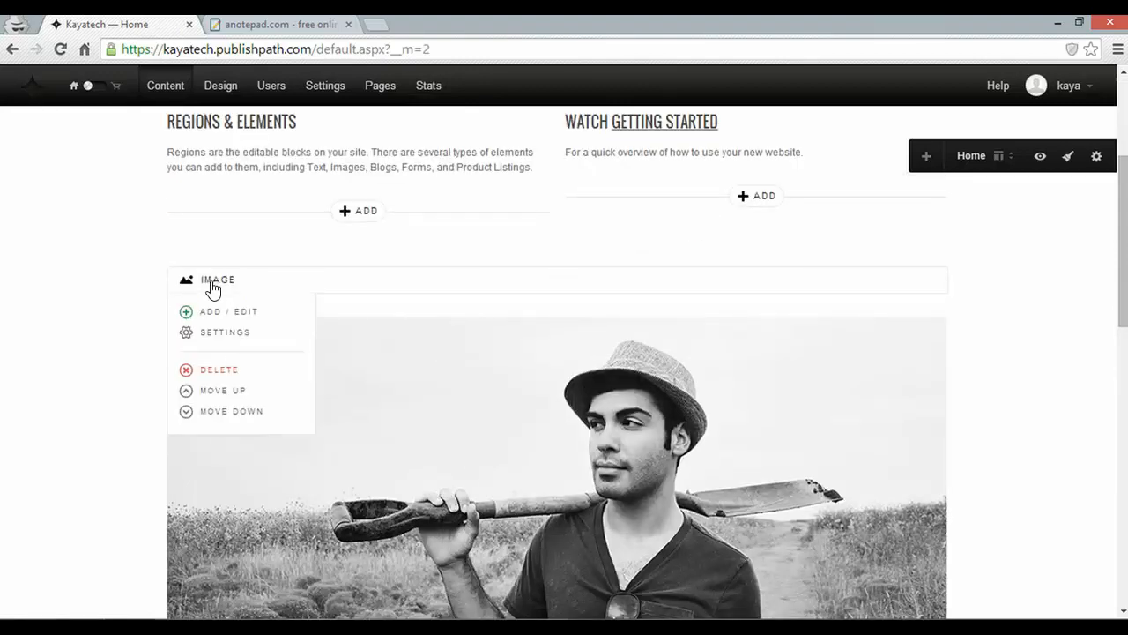
click(219, 370)
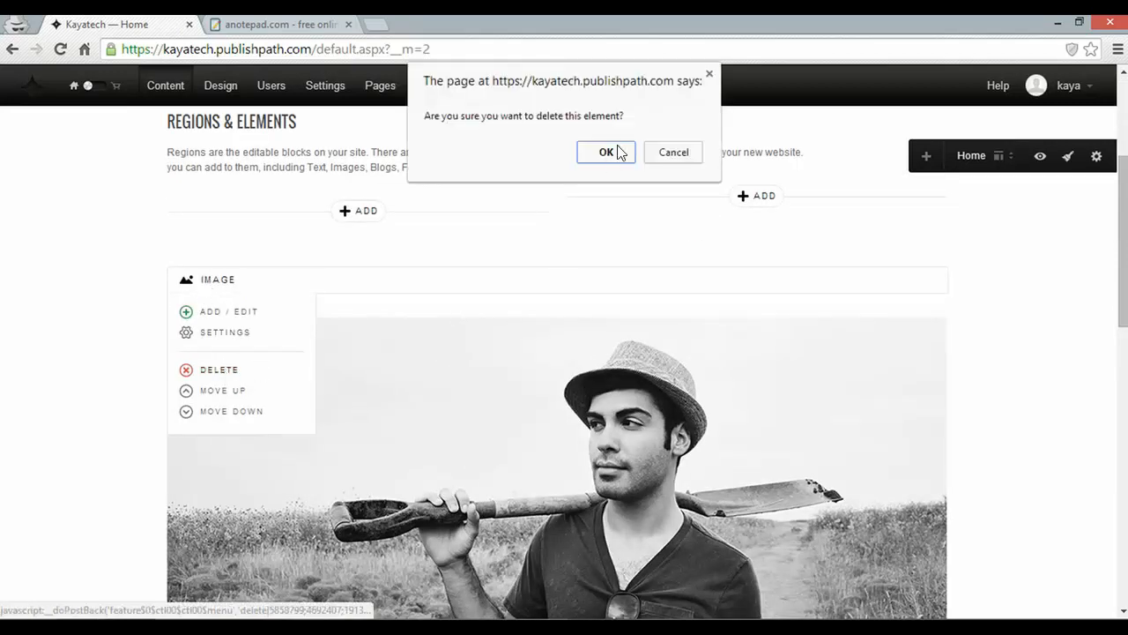
click(606, 151)
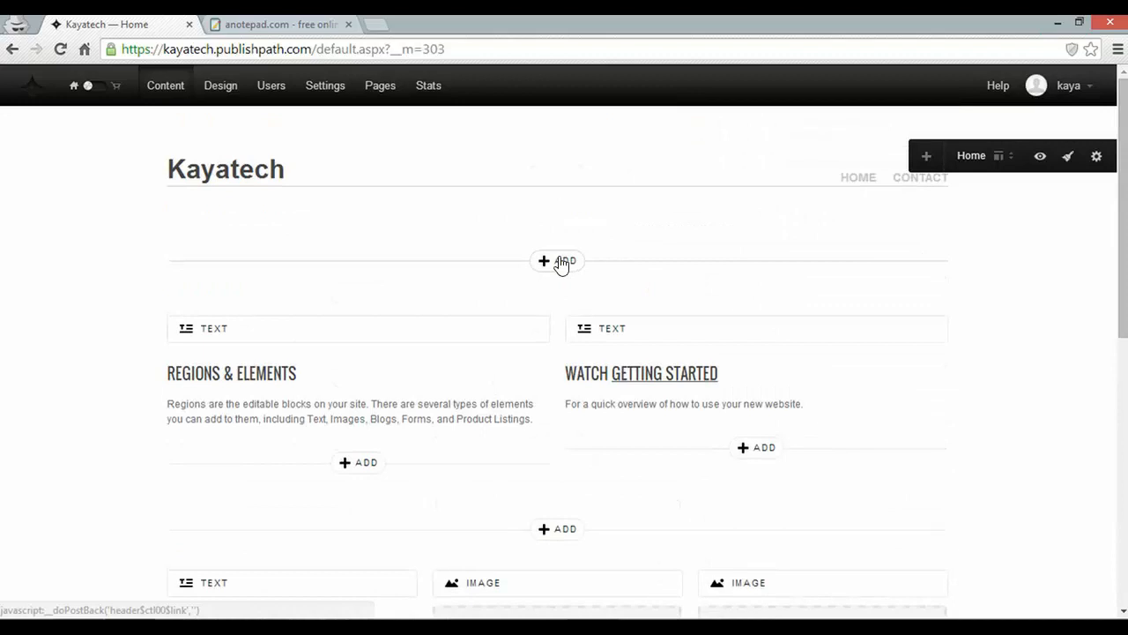
mouse_move(578, 271)
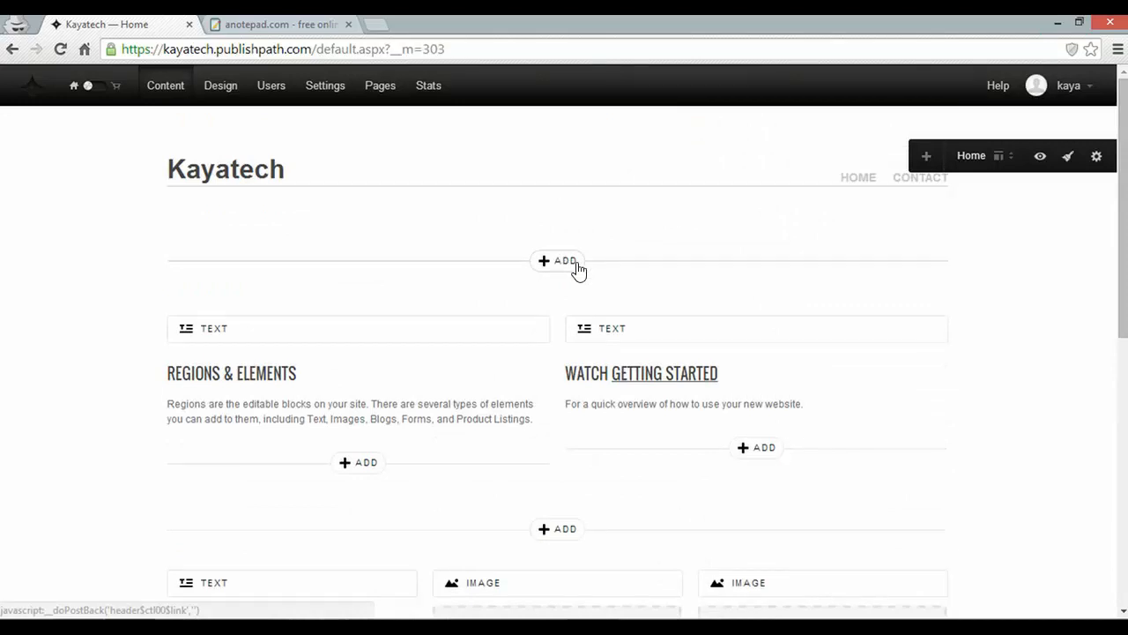
Step: Add an Image element at the top and upload the laptop TECH INSTALLATION & MAINTENENCE header
click(557, 261)
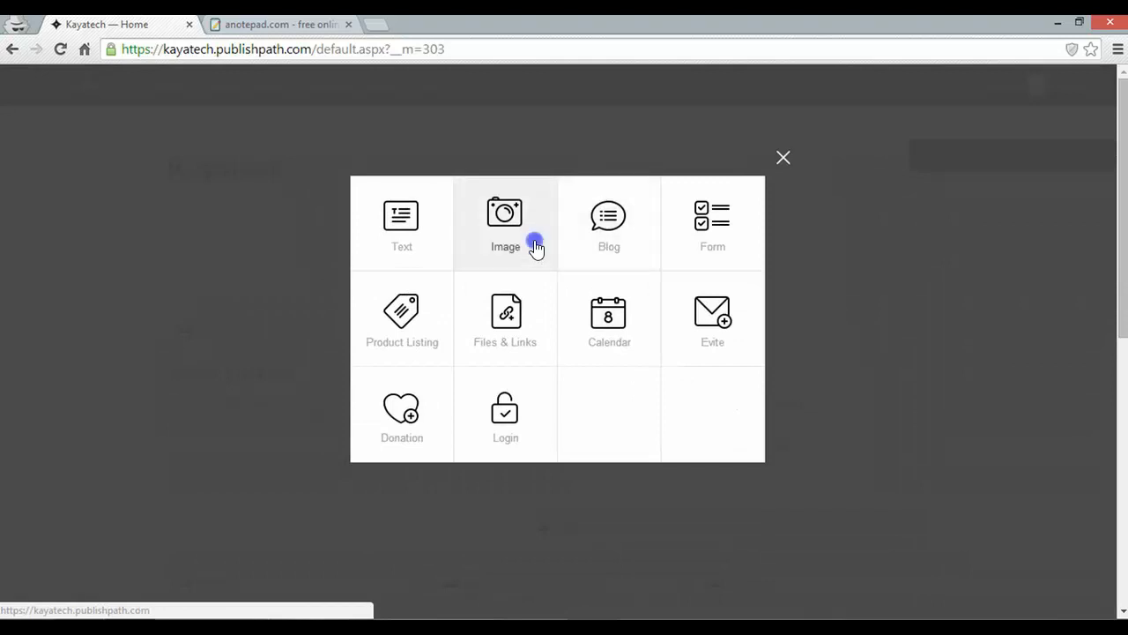
click(504, 223)
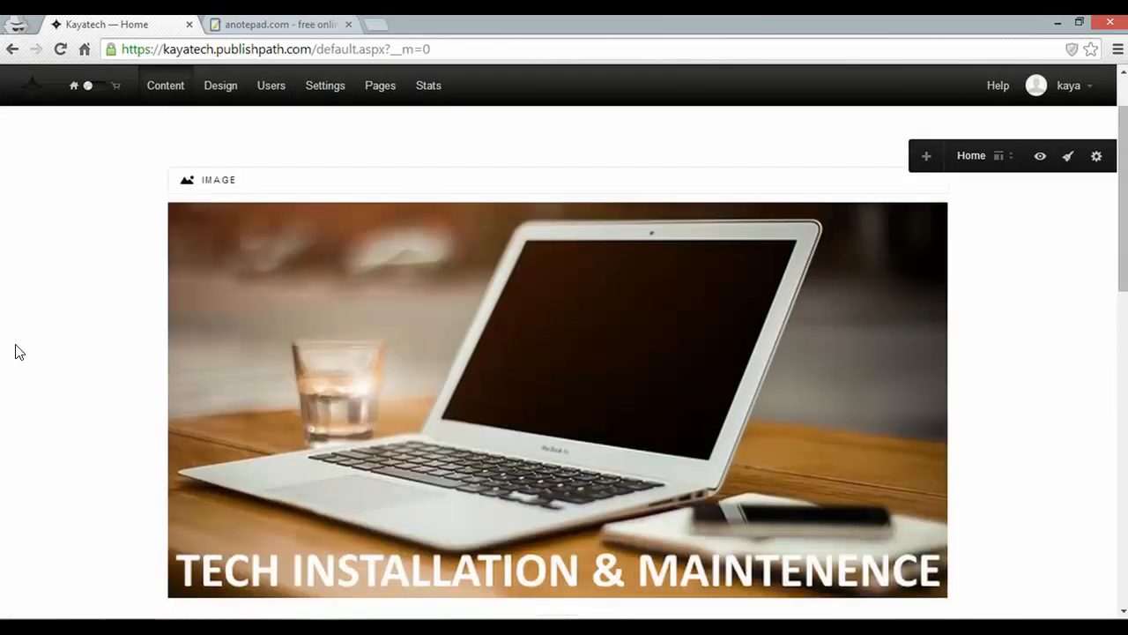
scroll(down, 3)
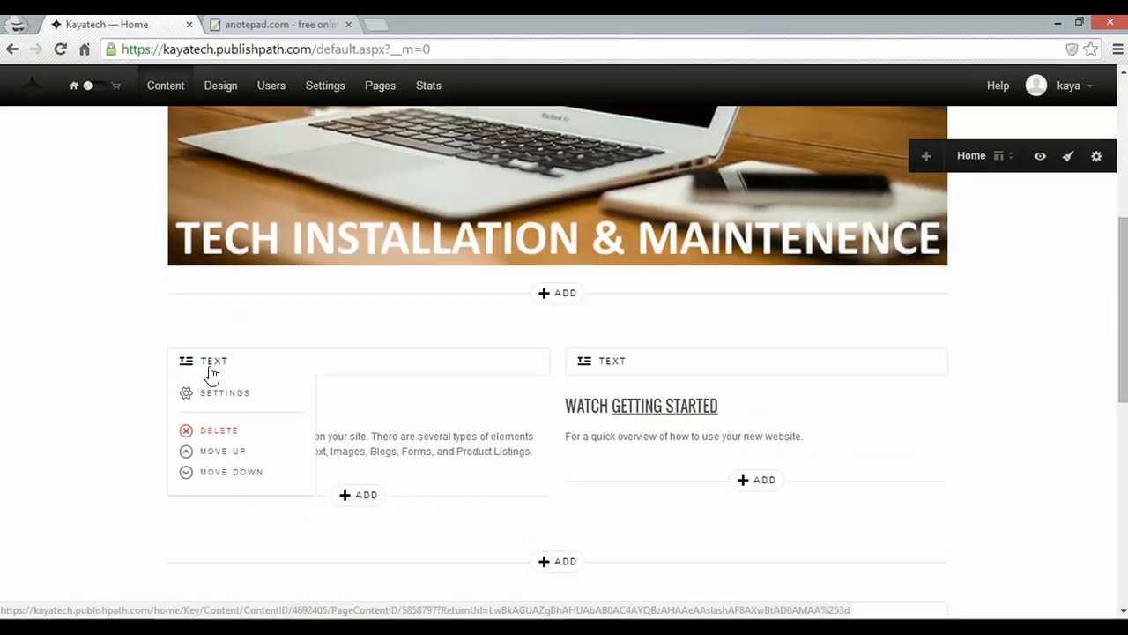
Step: Title the left text block Tech Maintenence in its settings
click(226, 391)
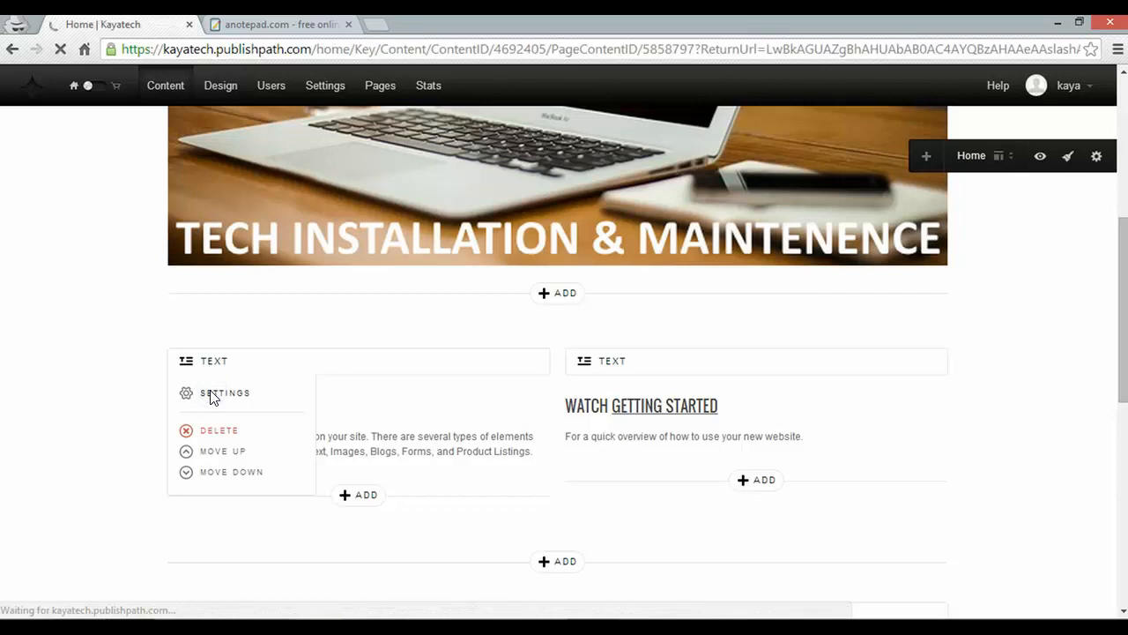
click(225, 393)
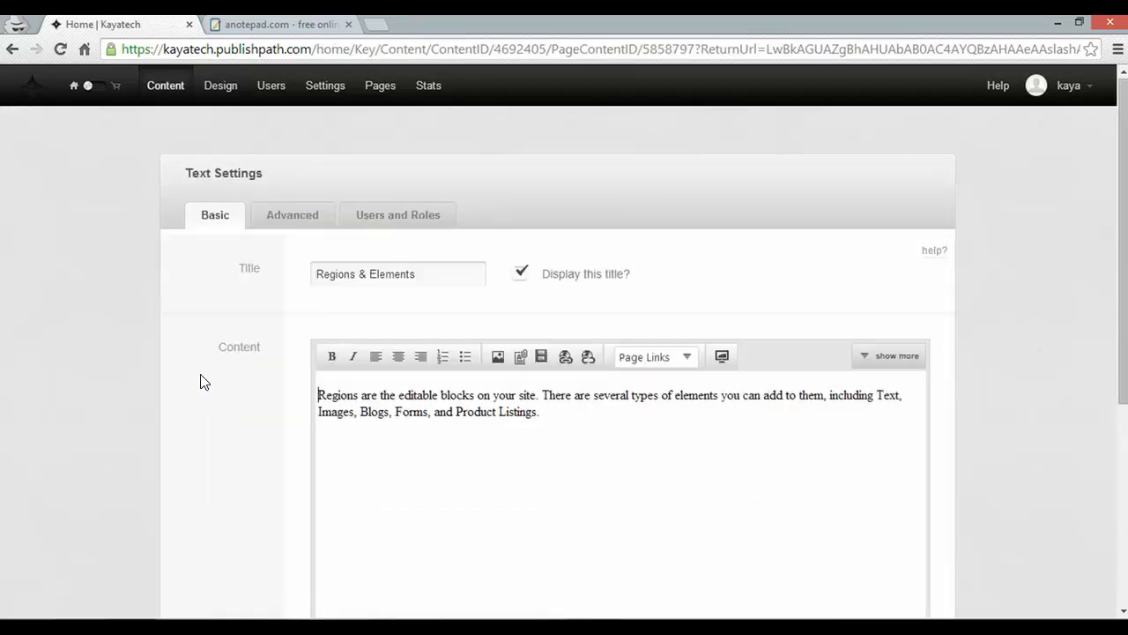
text(T)
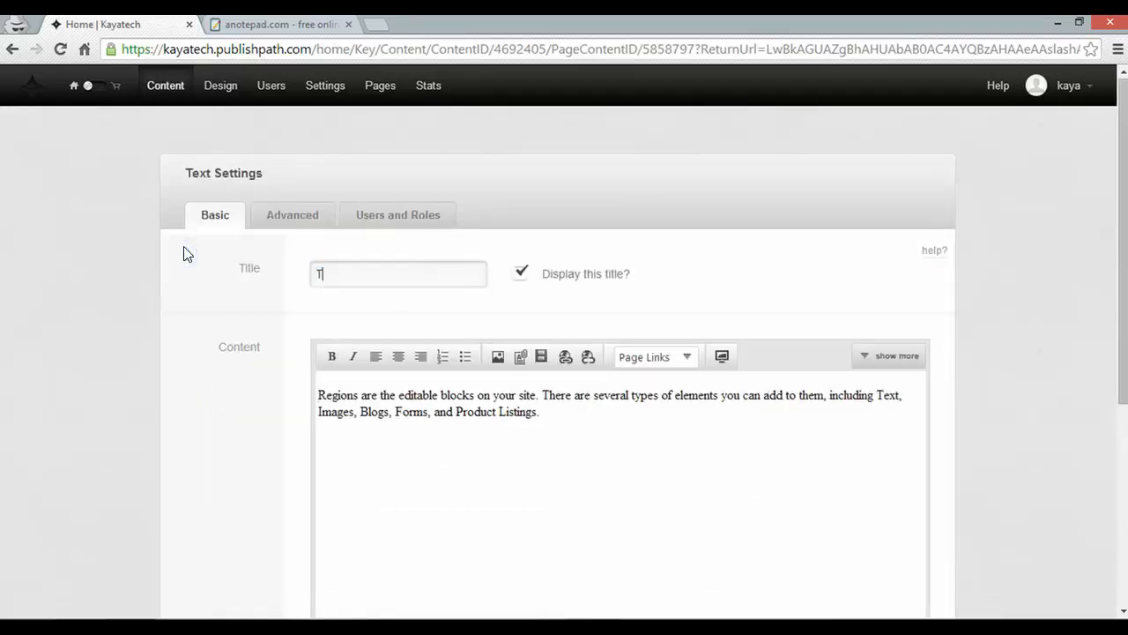
text(Tech Maint)
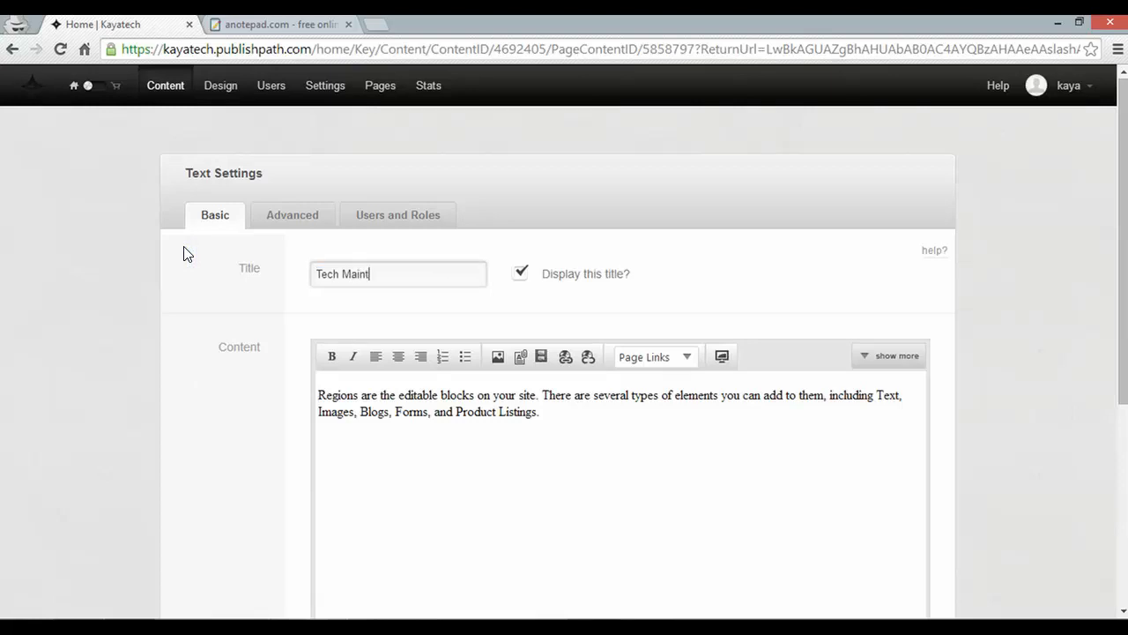
text(enence)
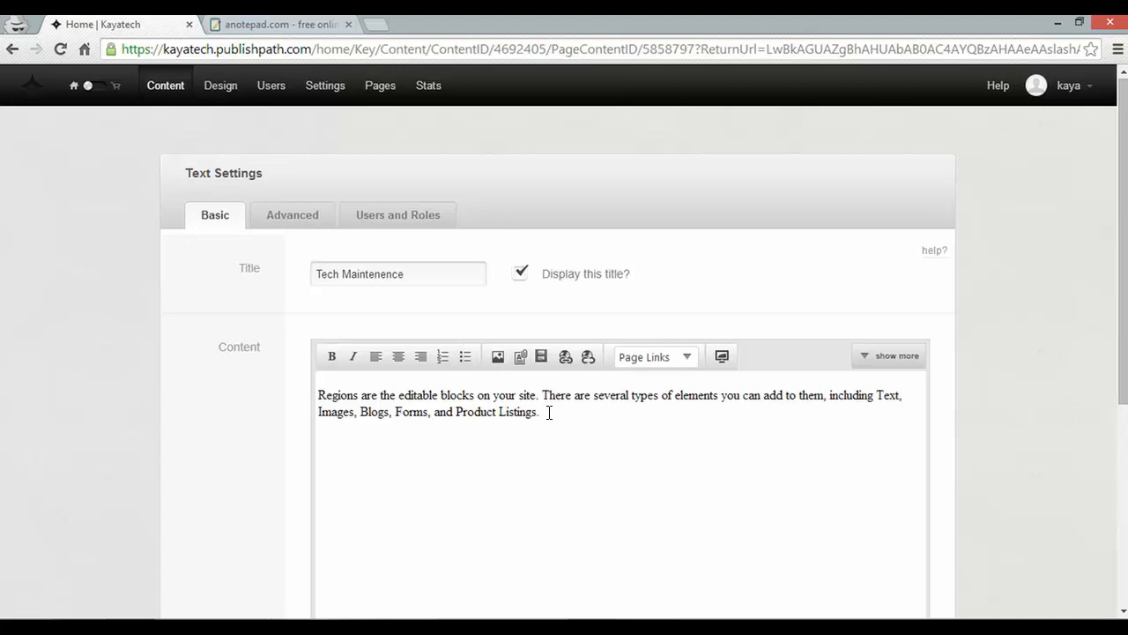
Step: Paste the London software-installation paragraph into its content and save the block
click(278, 25)
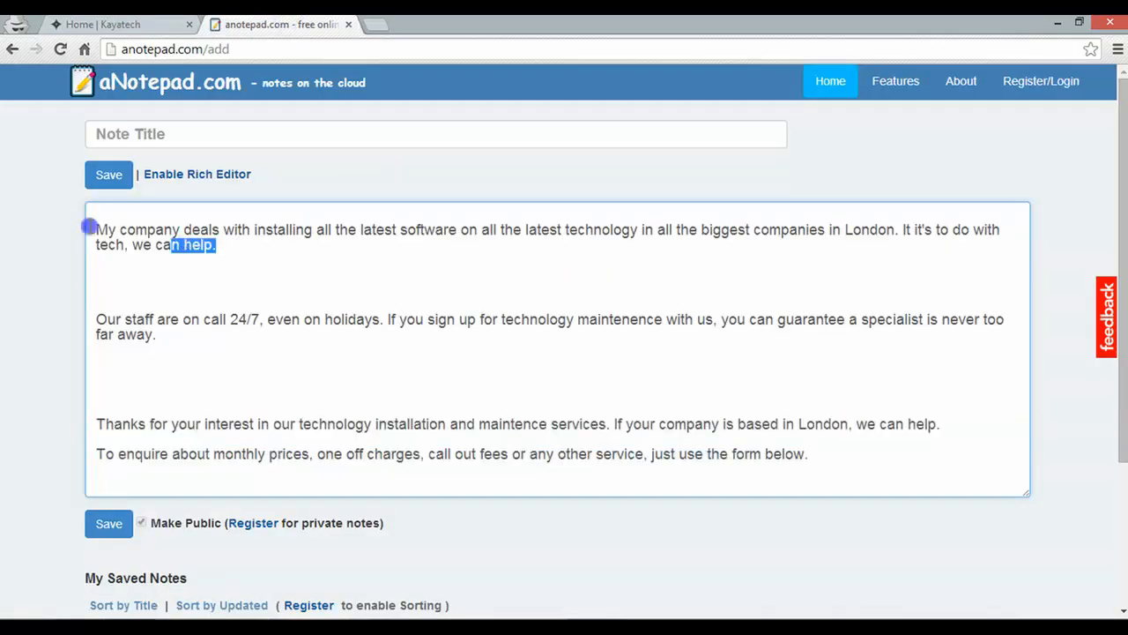
click(106, 24)
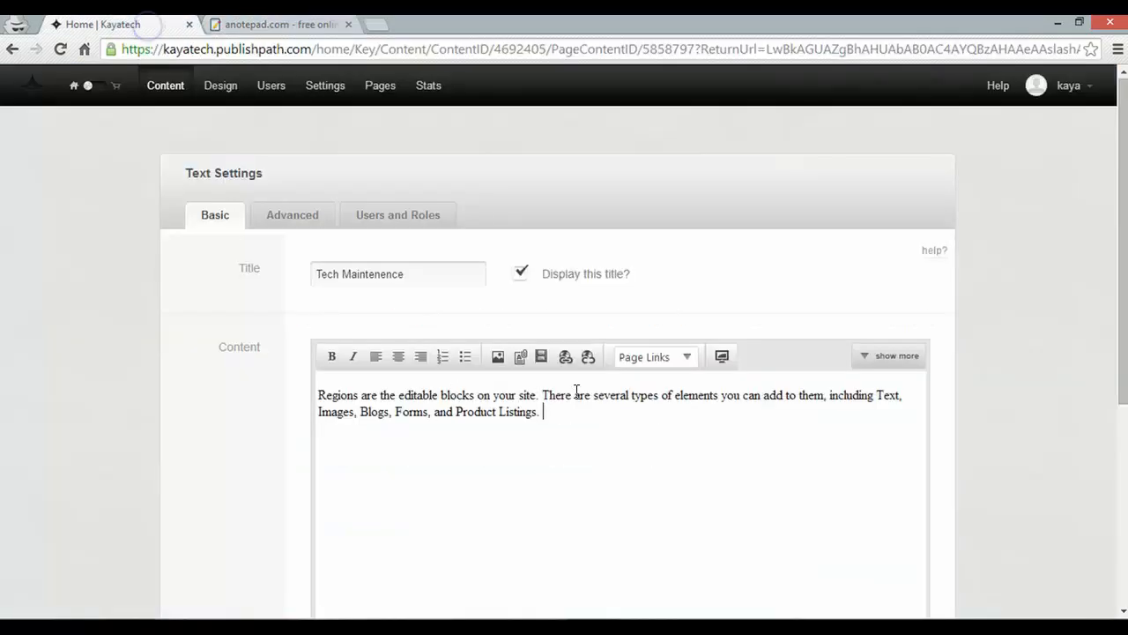
text(My company deals with installing all the latest software on all the latest technology in all the biggest companies in London. It it's to do with tech, we can help.)
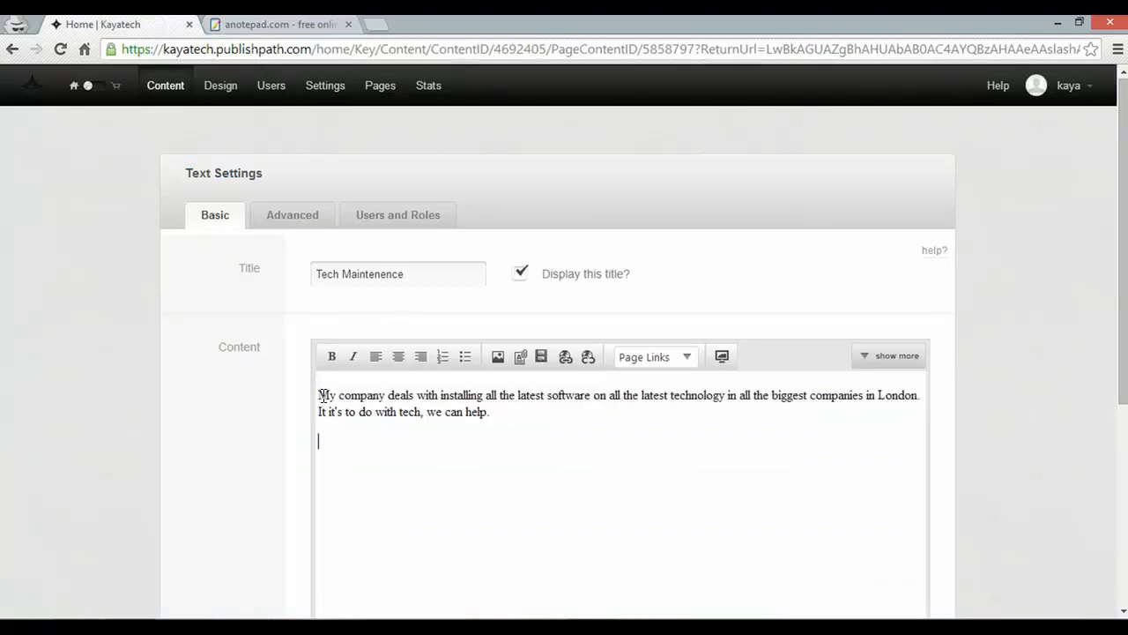
click(370, 532)
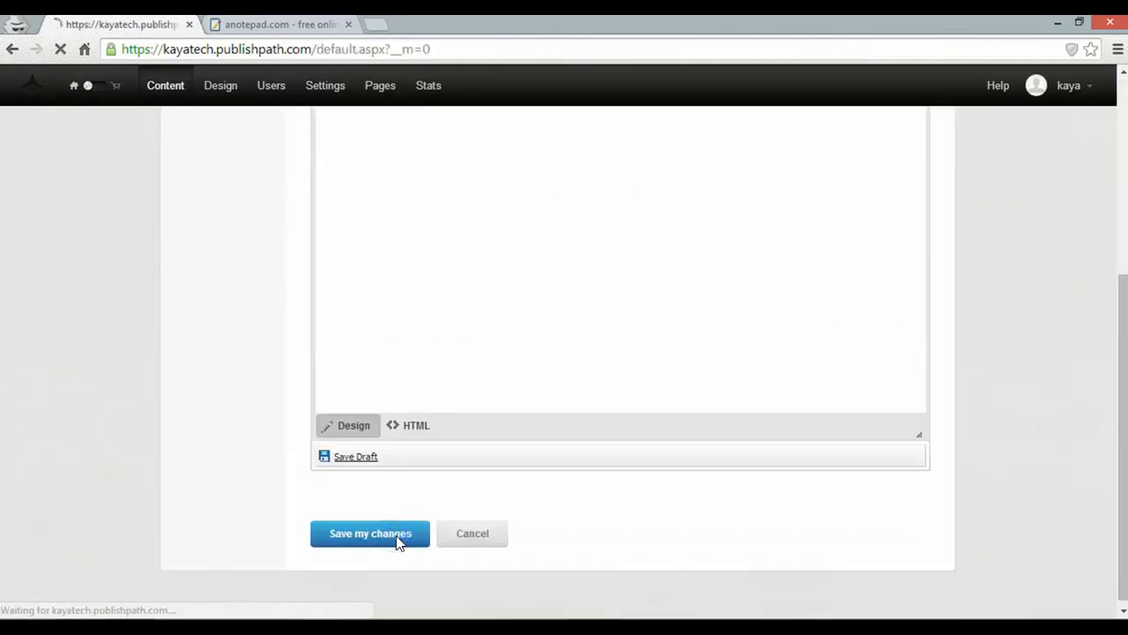
click(370, 532)
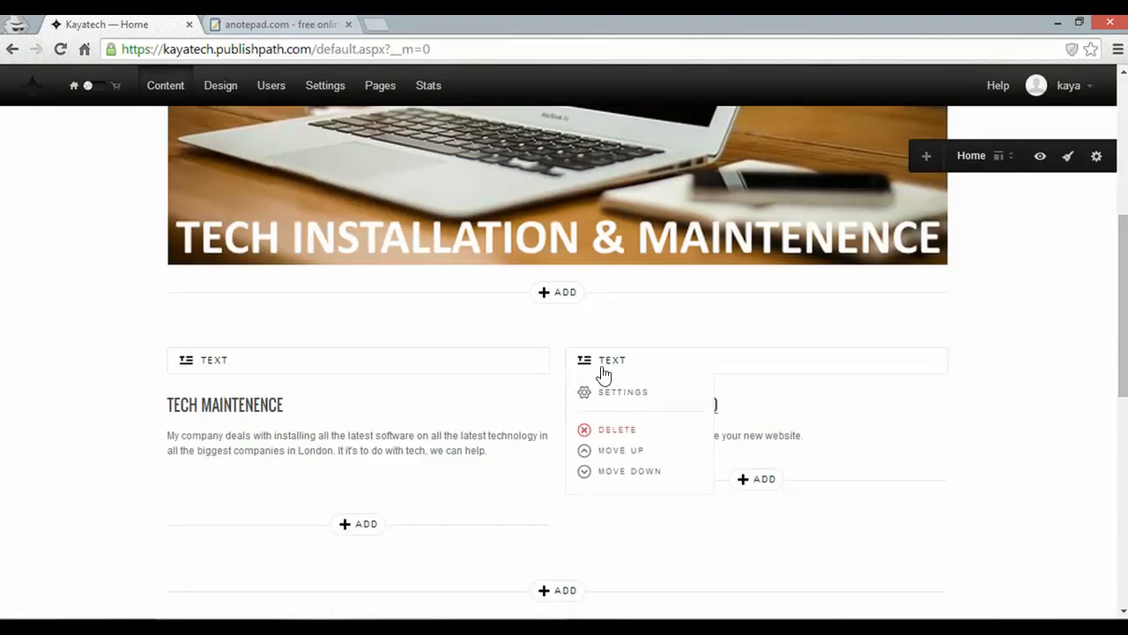
Step: Fill the right text block with the 24/7 staff paragraph, title it Helpful Staff, and save
click(624, 392)
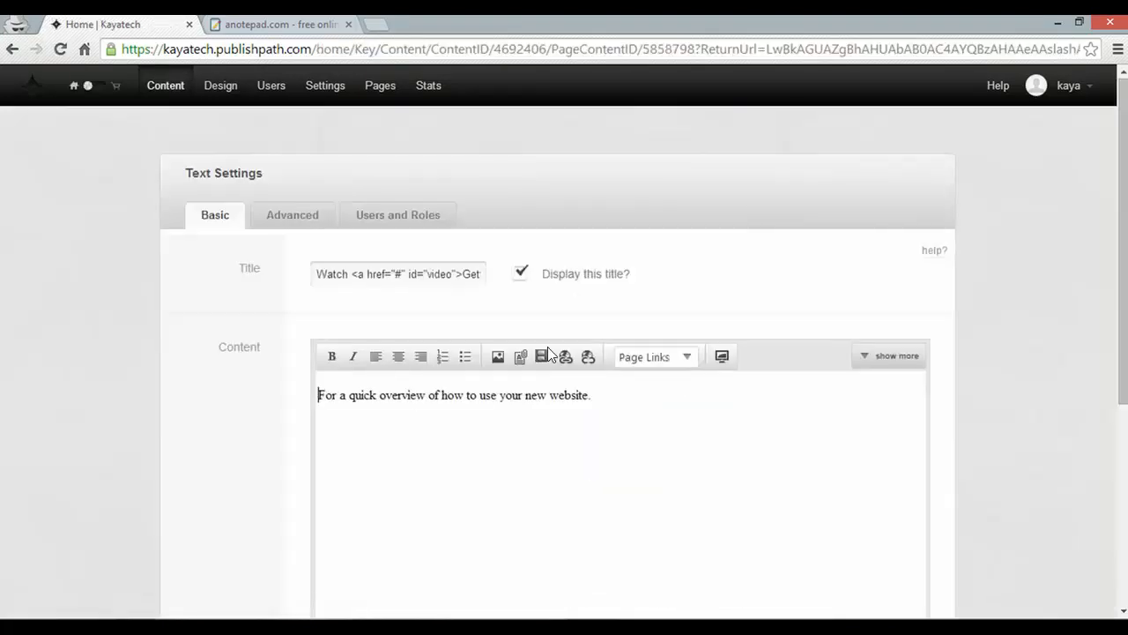
click(278, 25)
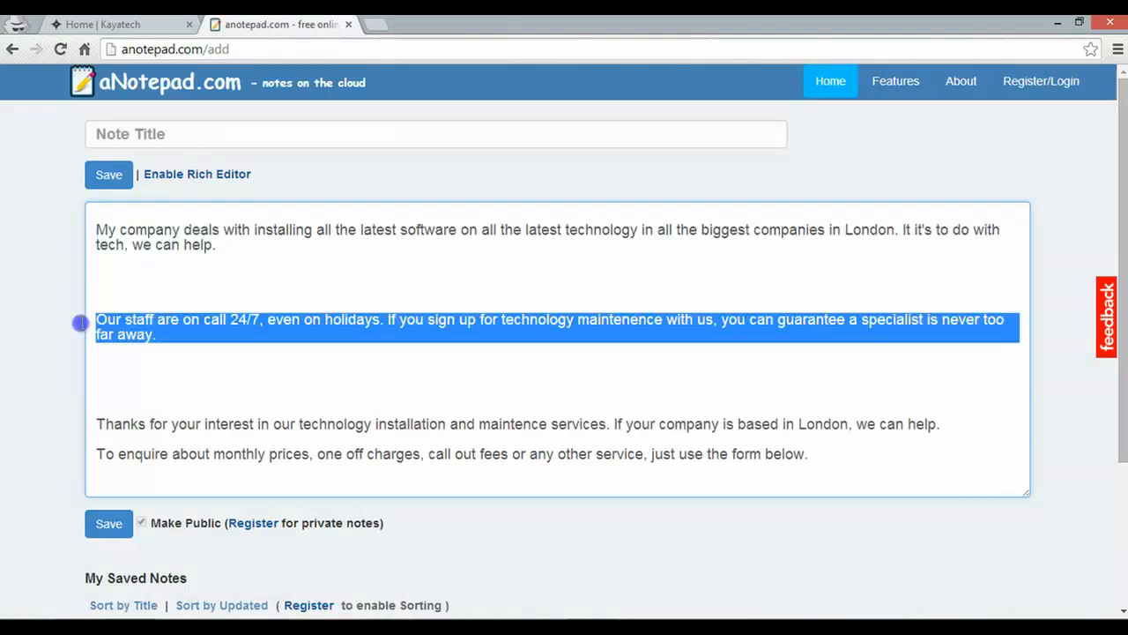
click(114, 25)
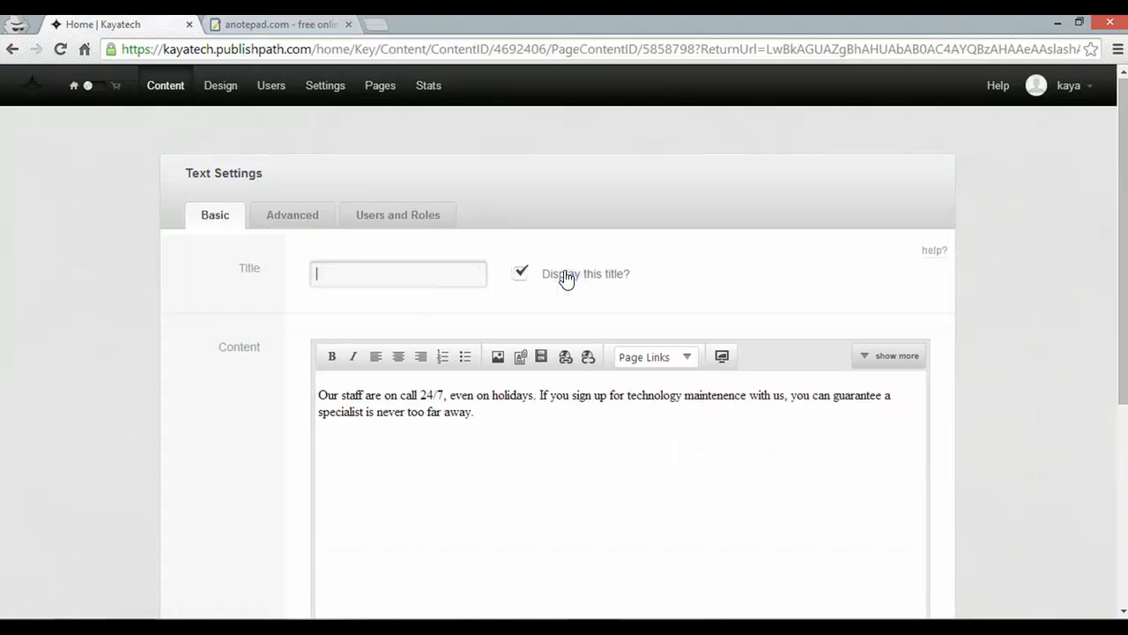
text(Helpful Staff)
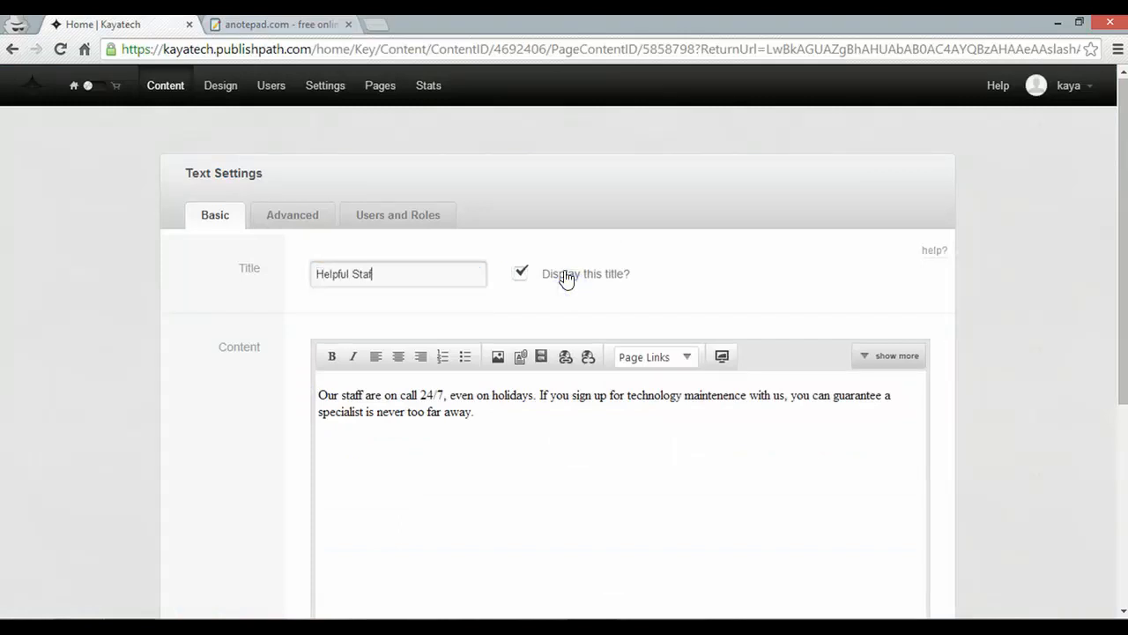
scroll(down, 3)
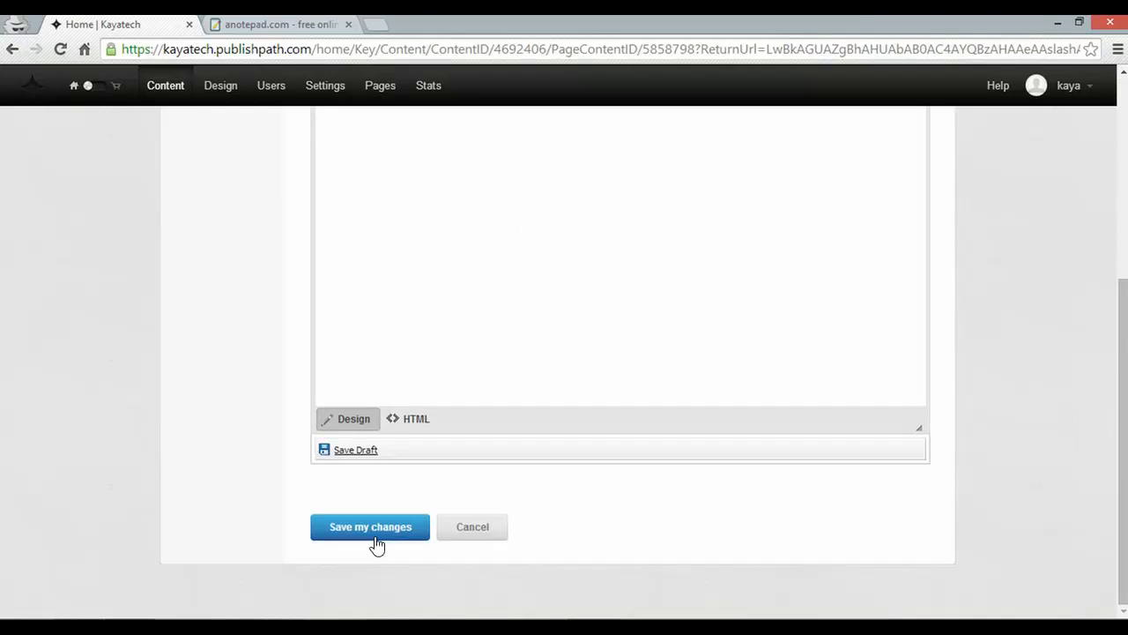
click(370, 525)
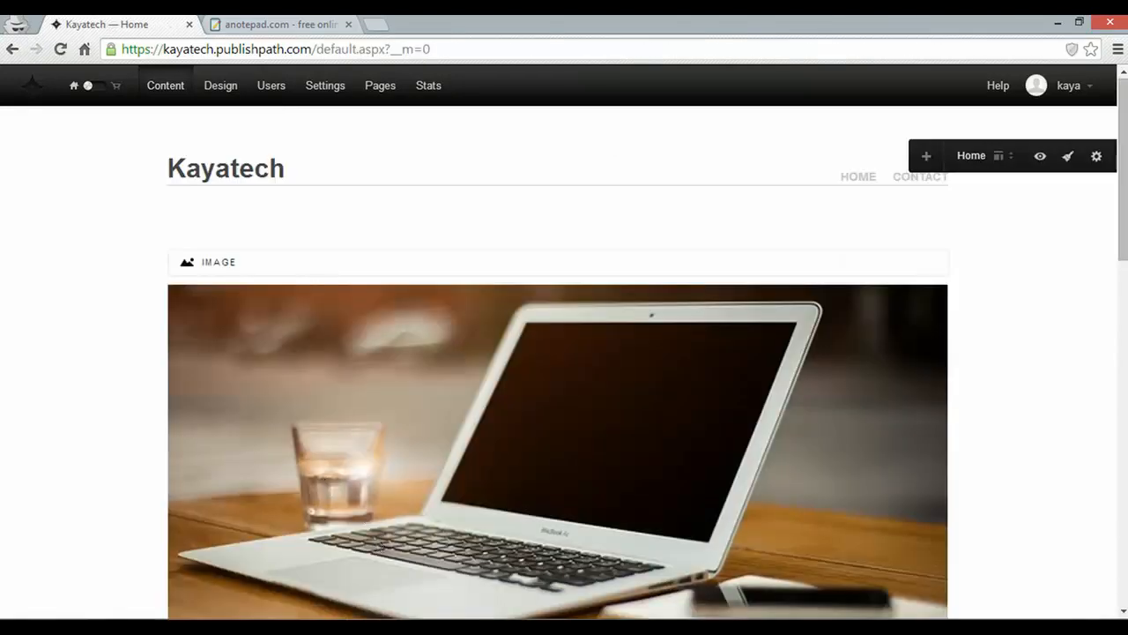
Step: Delete the Slideshows and Blogs sample blocks and their empty image placeholders
scroll(down, 3)
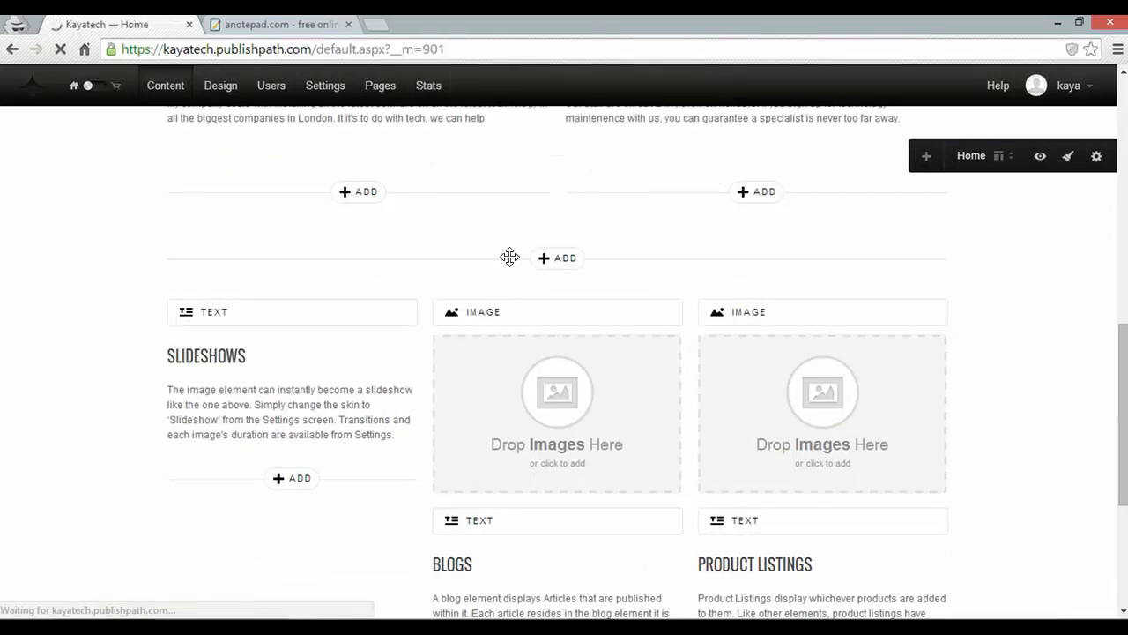
click(483, 318)
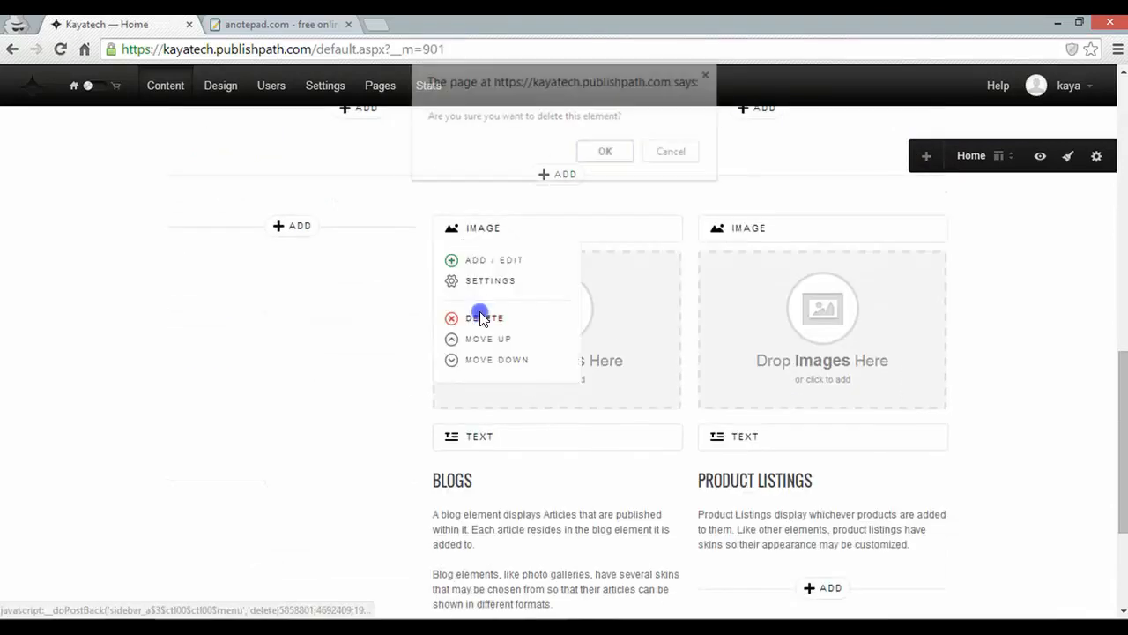
click(604, 152)
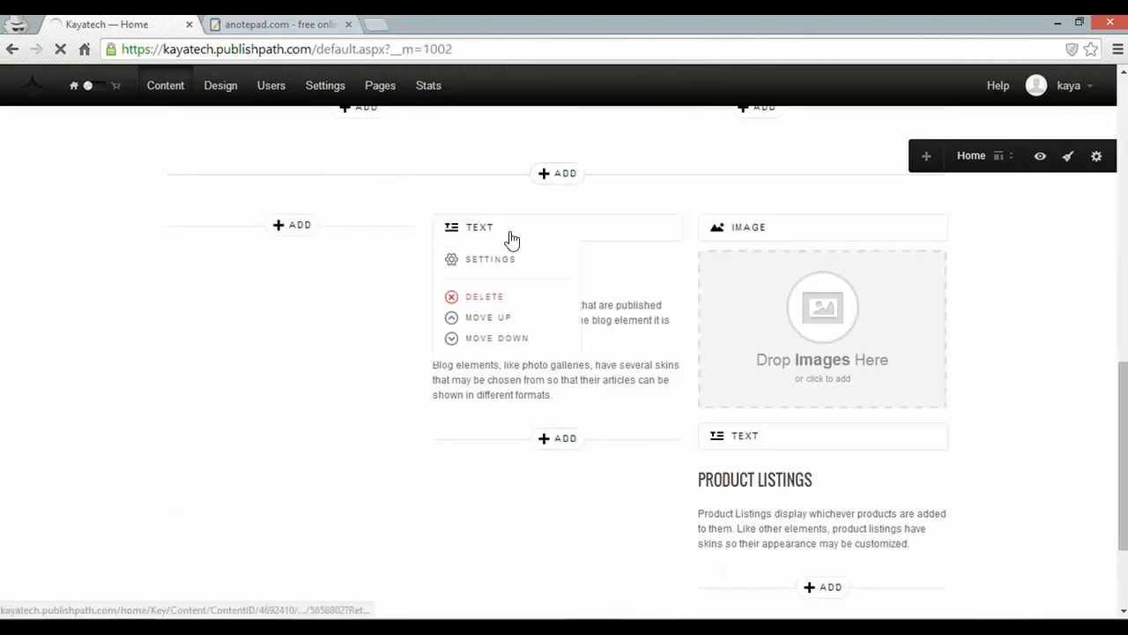
click(483, 296)
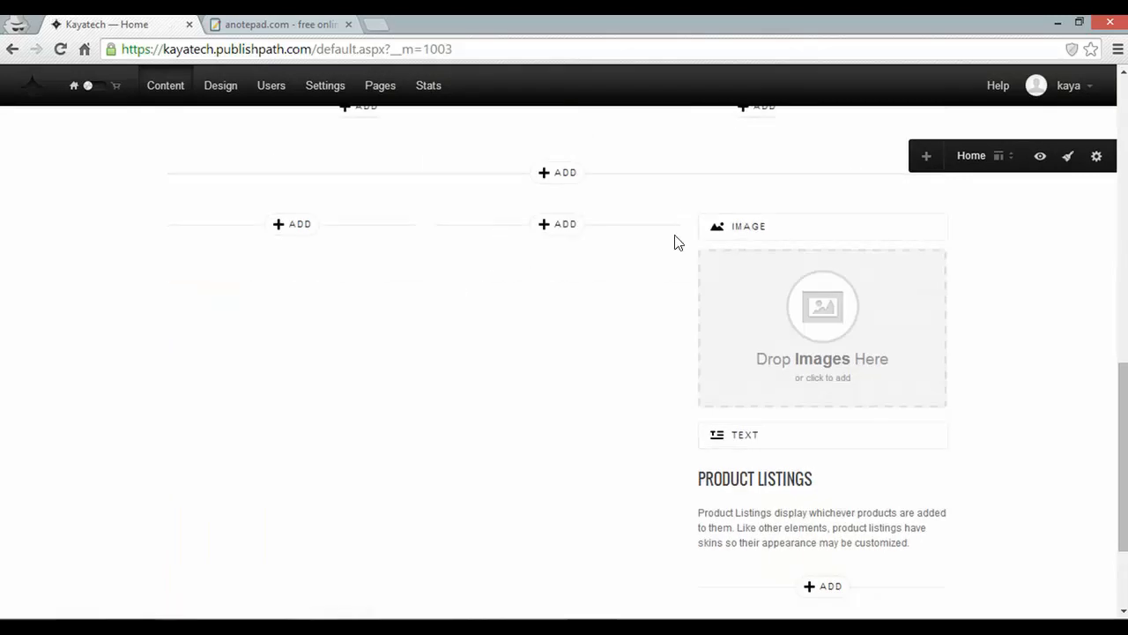
click(582, 150)
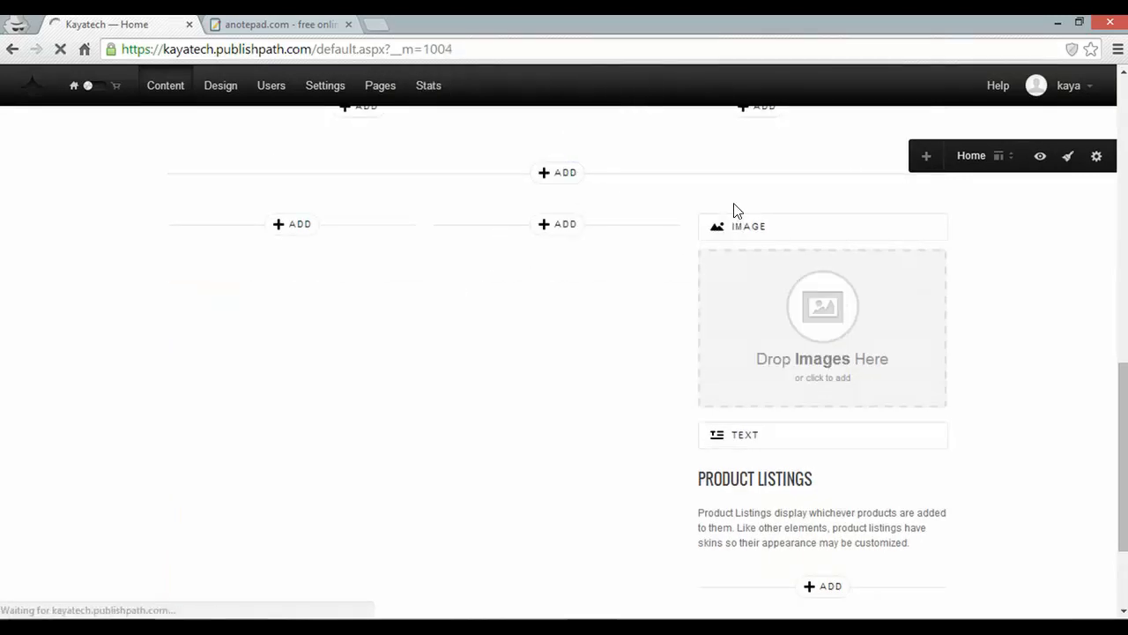
Step: Delete the Product Listings sample text block
click(749, 349)
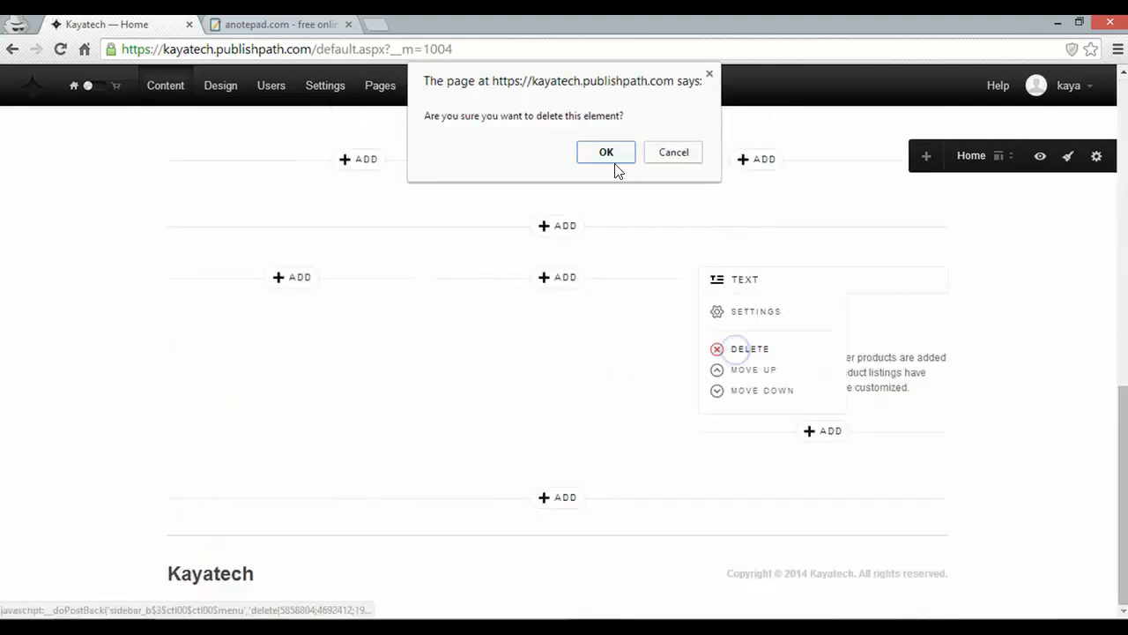
click(606, 152)
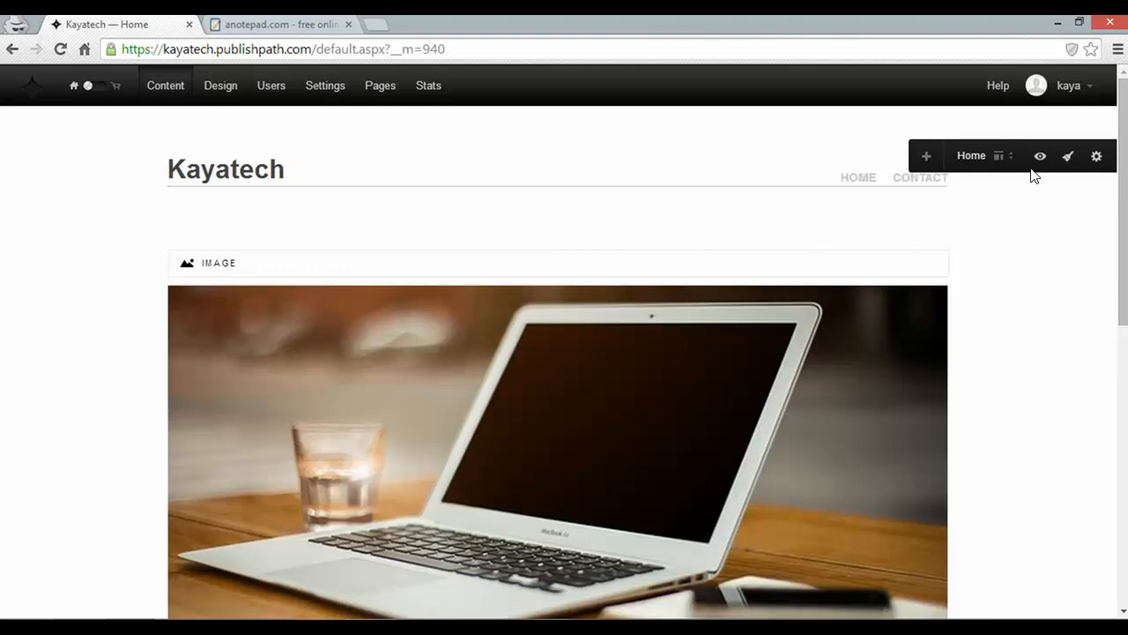
mouse_move(1040, 155)
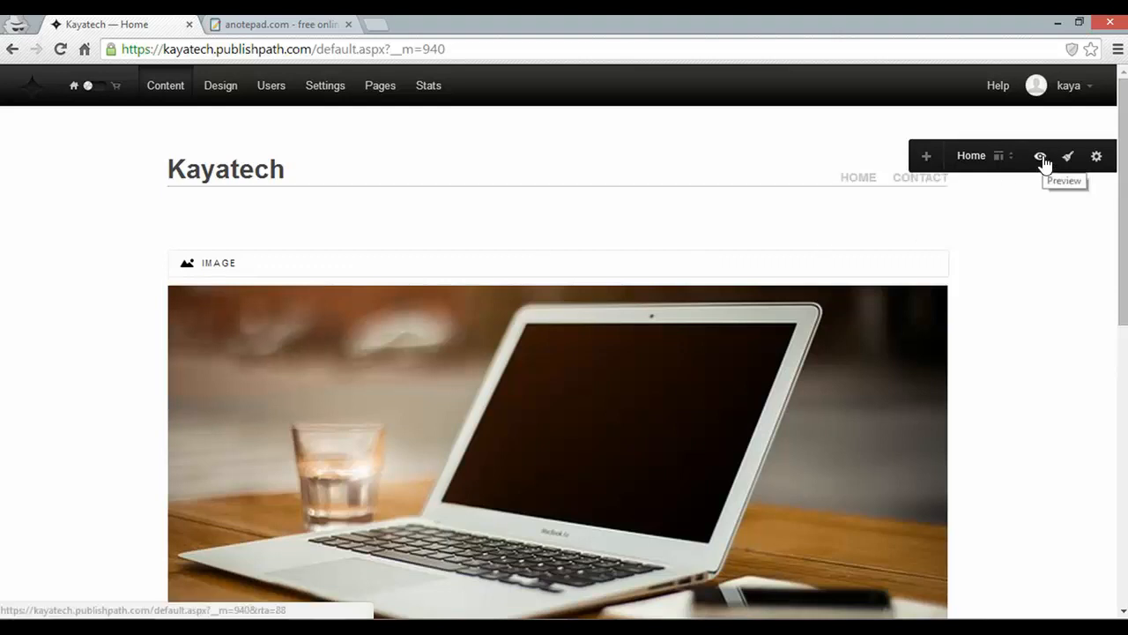
Step: Preview the finished home page in view mode, then go to the Contact page
click(1040, 155)
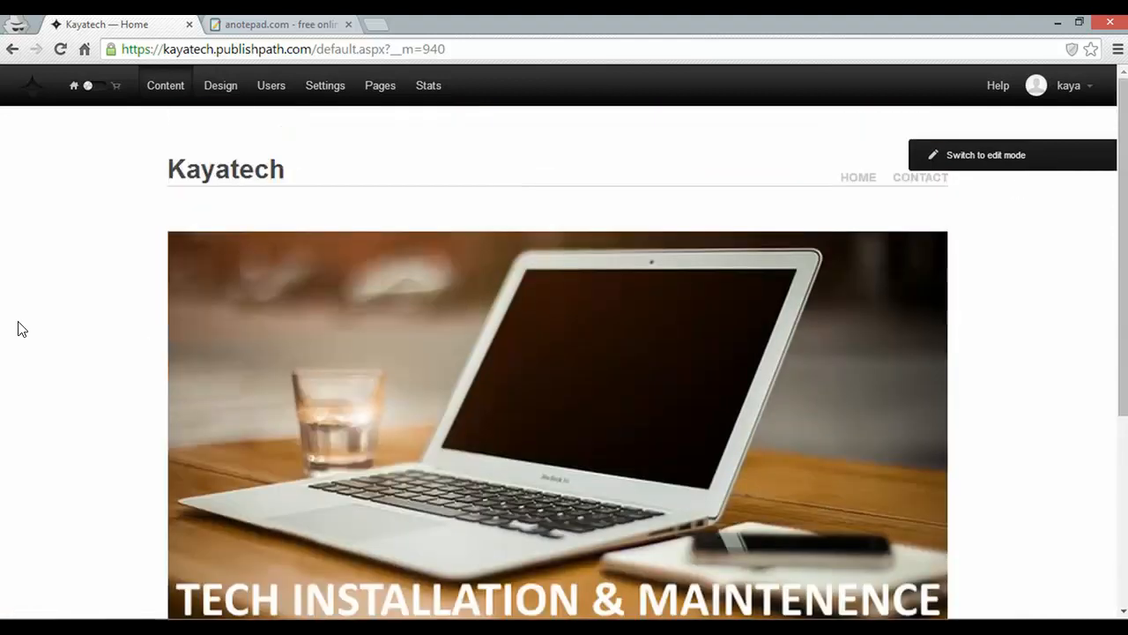
scroll(down, 3)
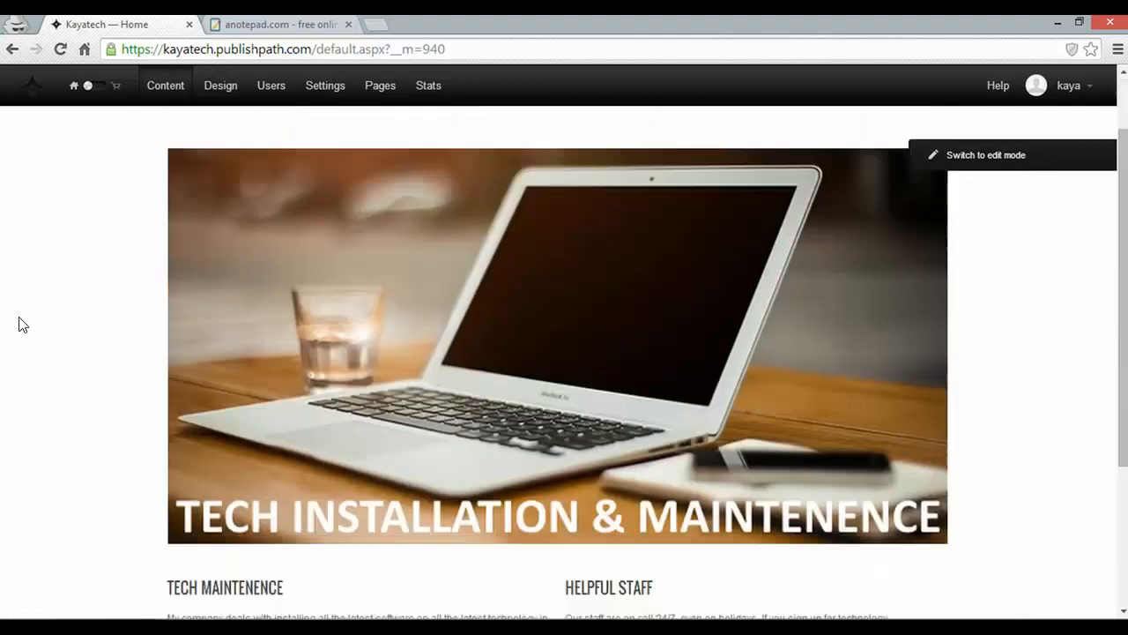
scroll(down, 3)
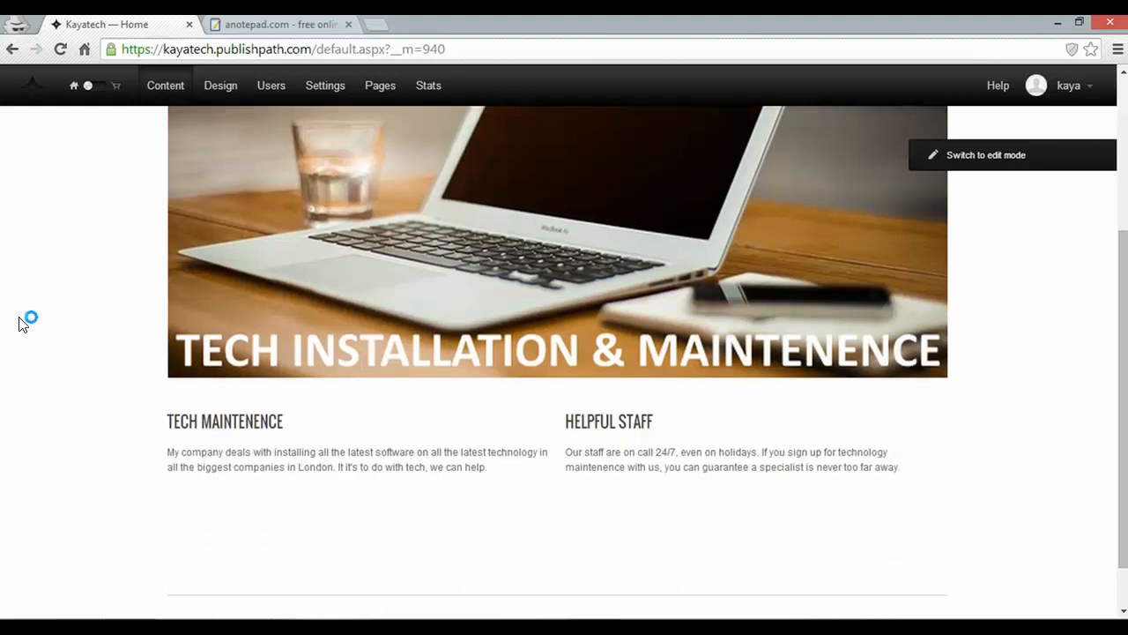
scroll(down, 3)
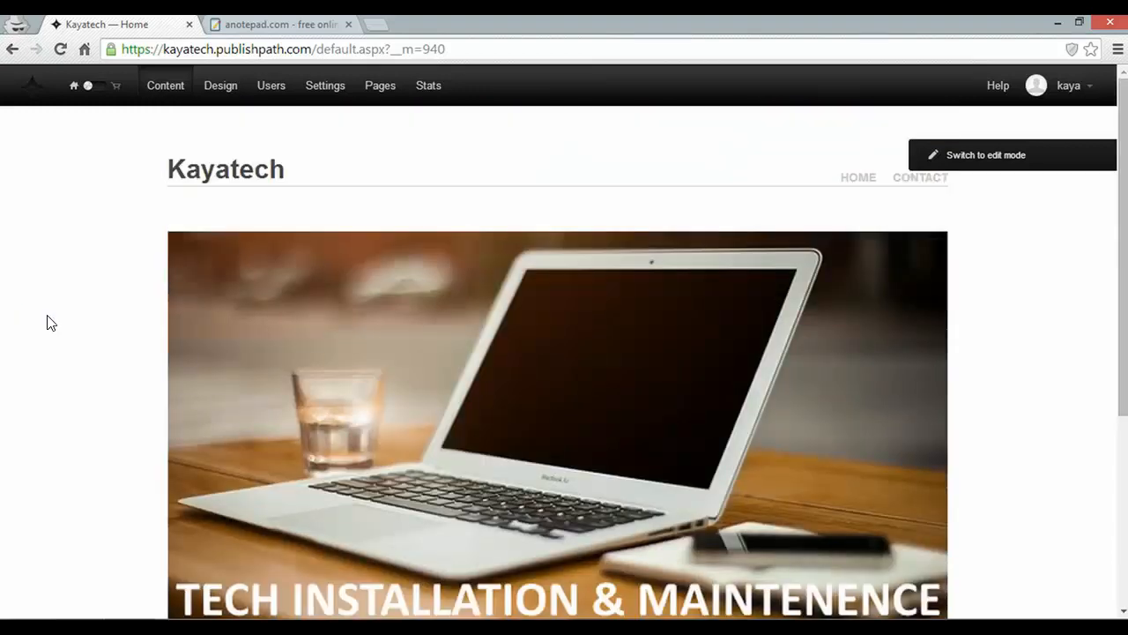
click(920, 176)
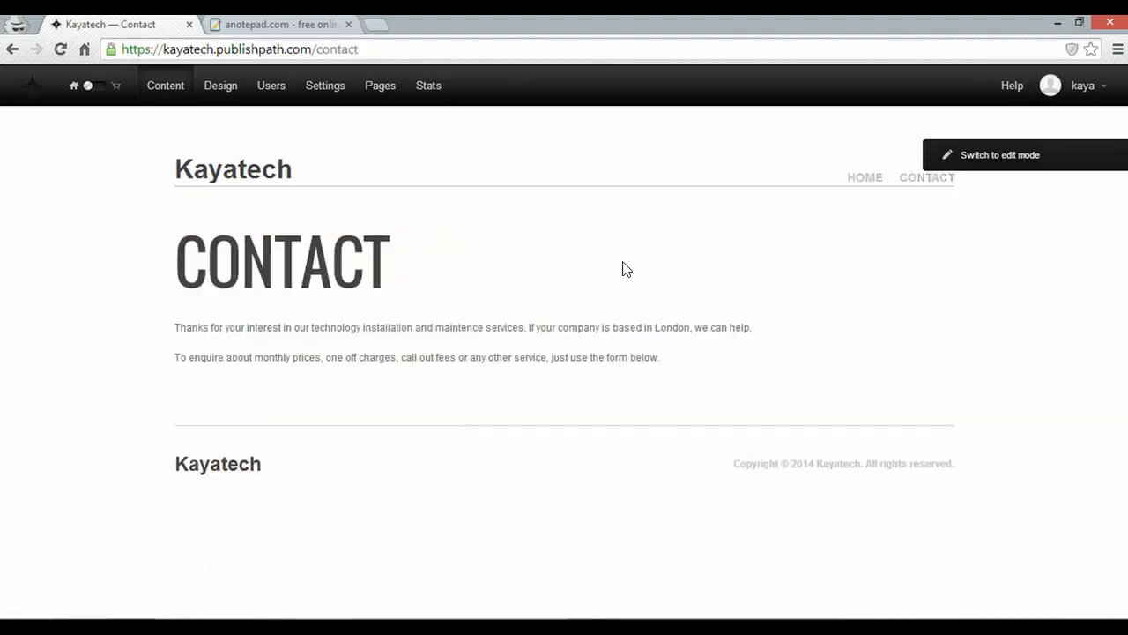
mouse_move(1031, 155)
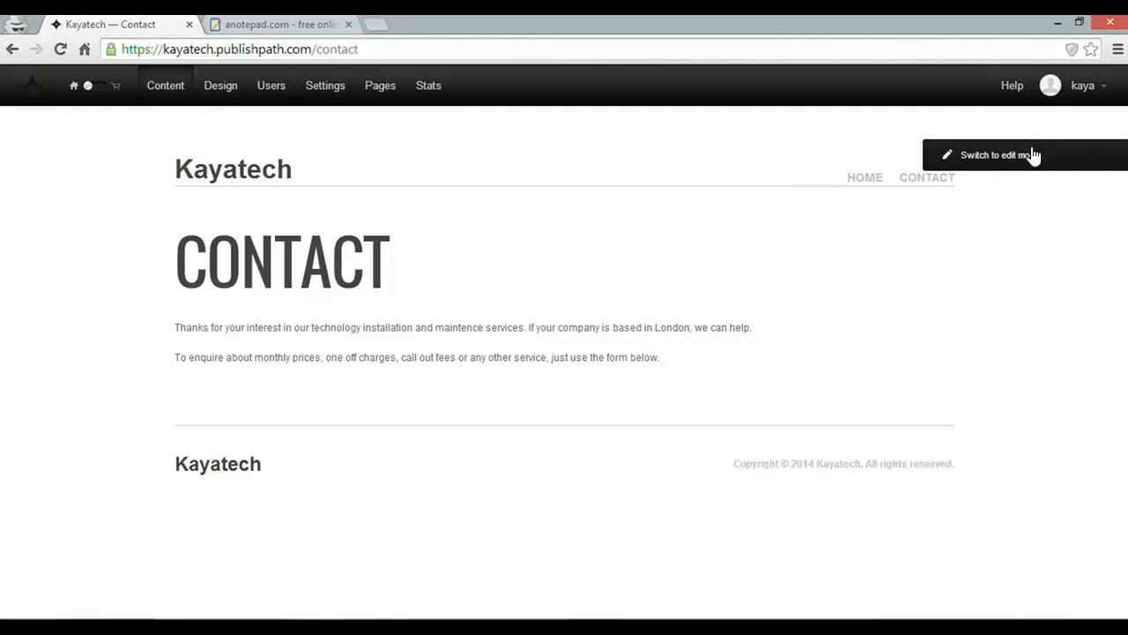
Step: Switch the Contact page to edit mode and add a Form element below its text
click(998, 155)
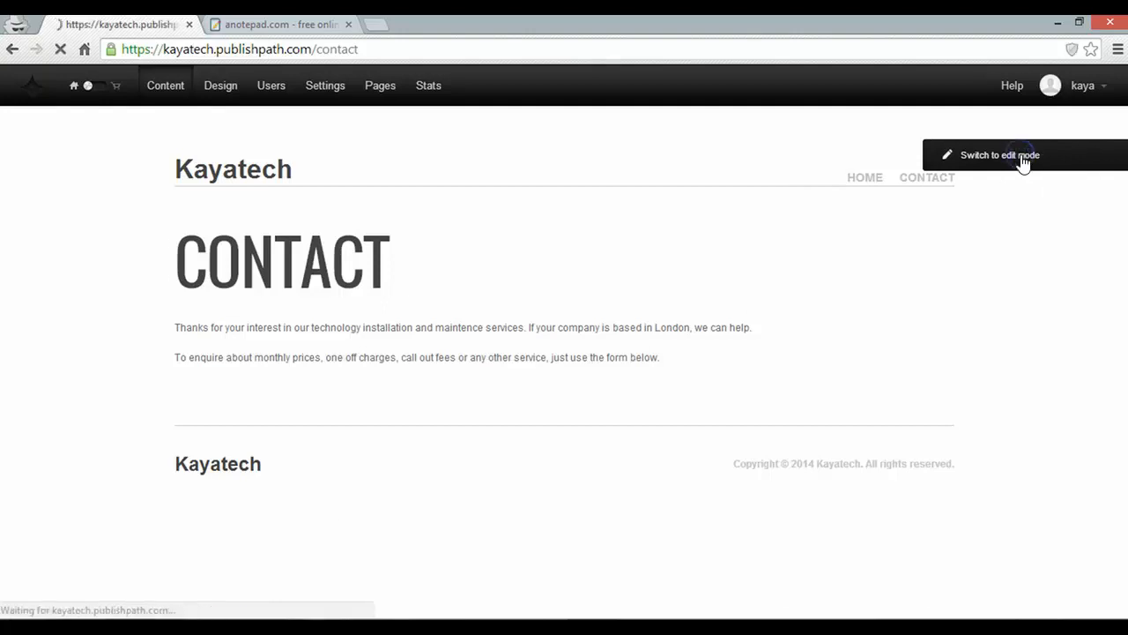
click(998, 155)
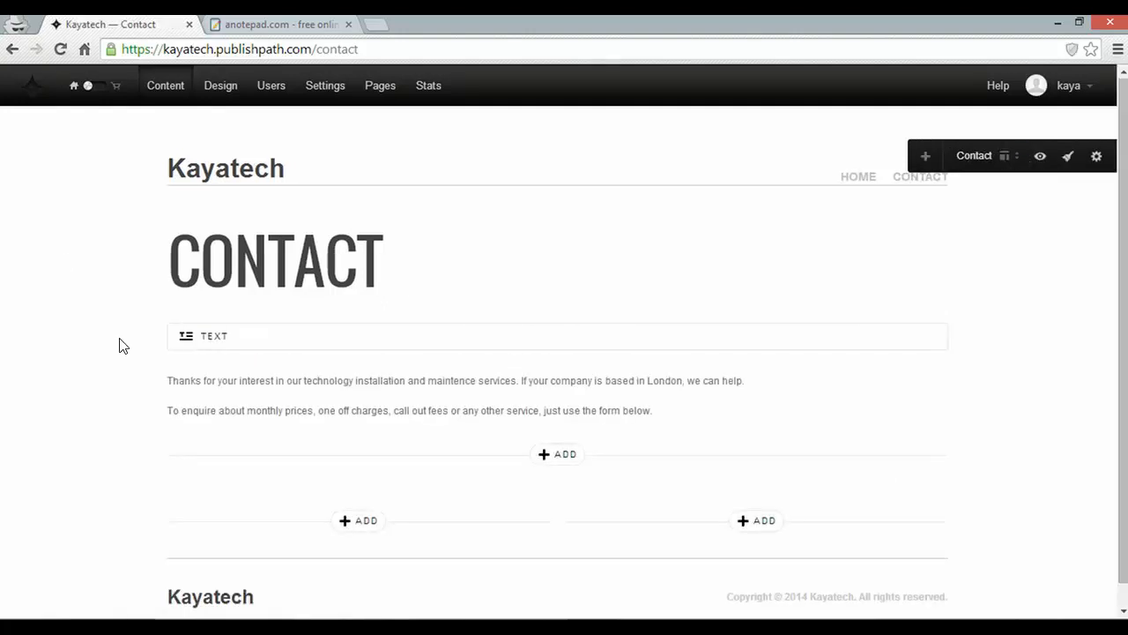
mouse_move(118, 332)
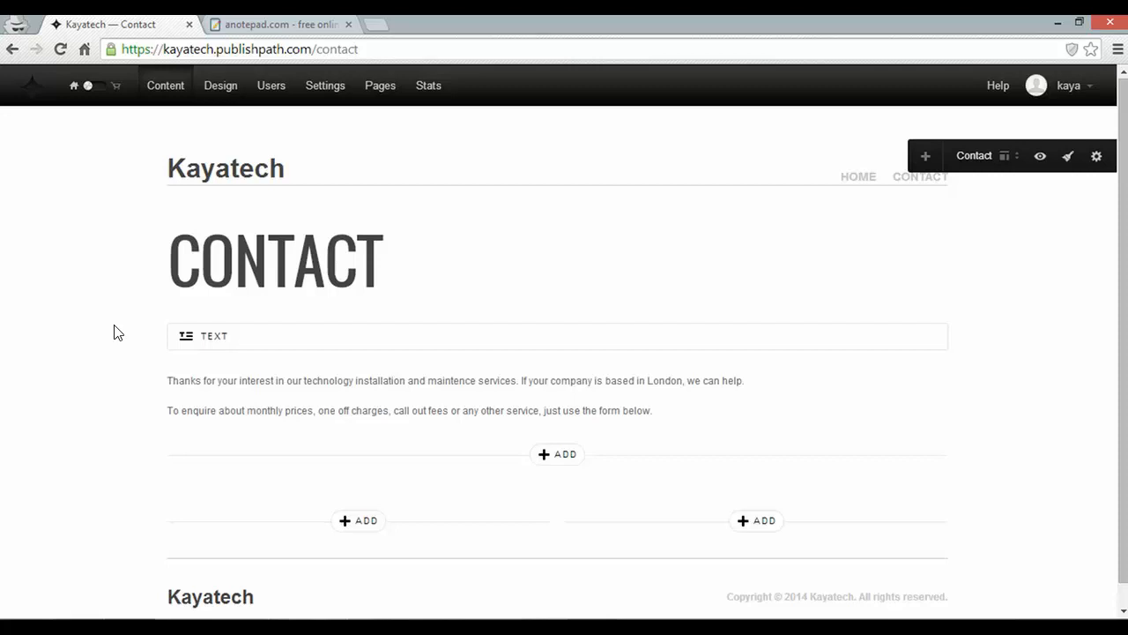
mouse_move(414, 405)
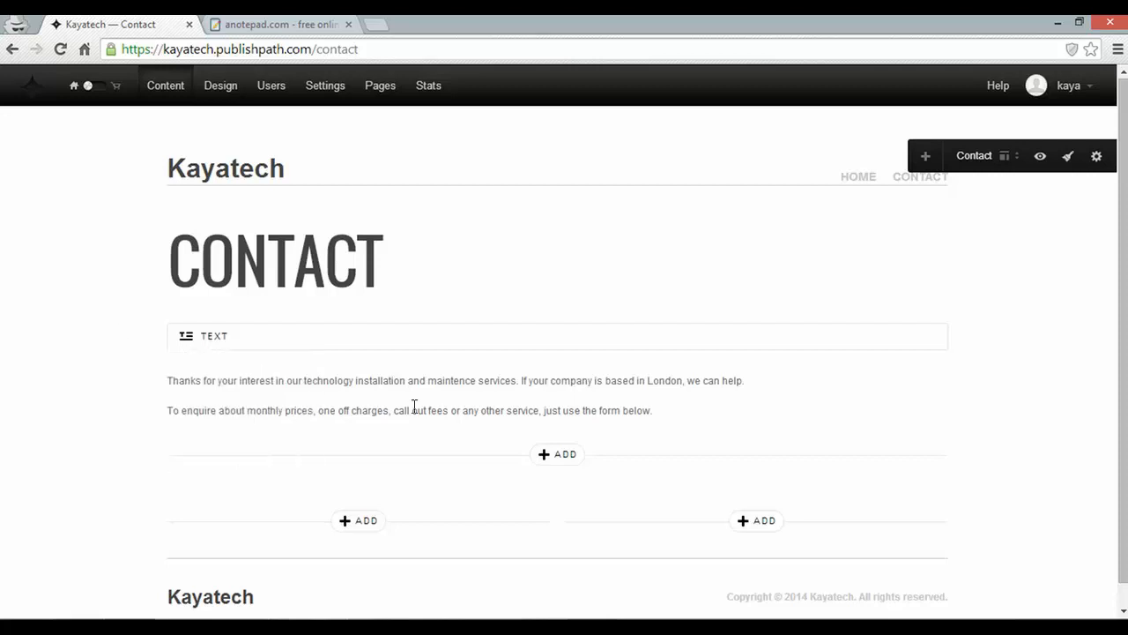
click(557, 454)
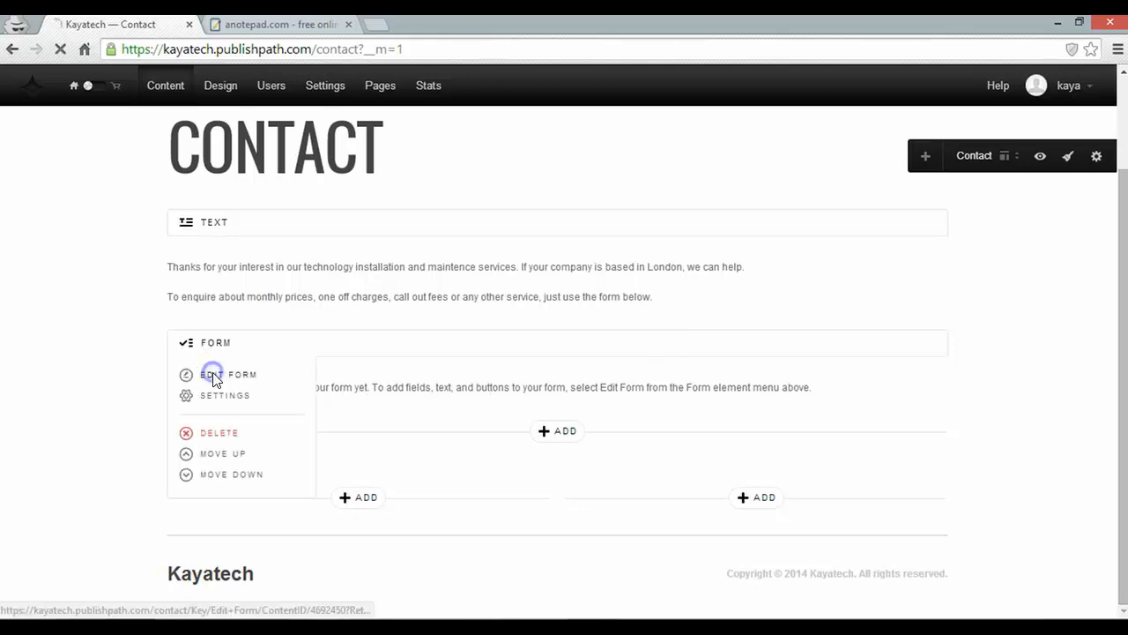
Step: Add Name, Email Address and Paragraph fields to the new Formbldr form
click(243, 373)
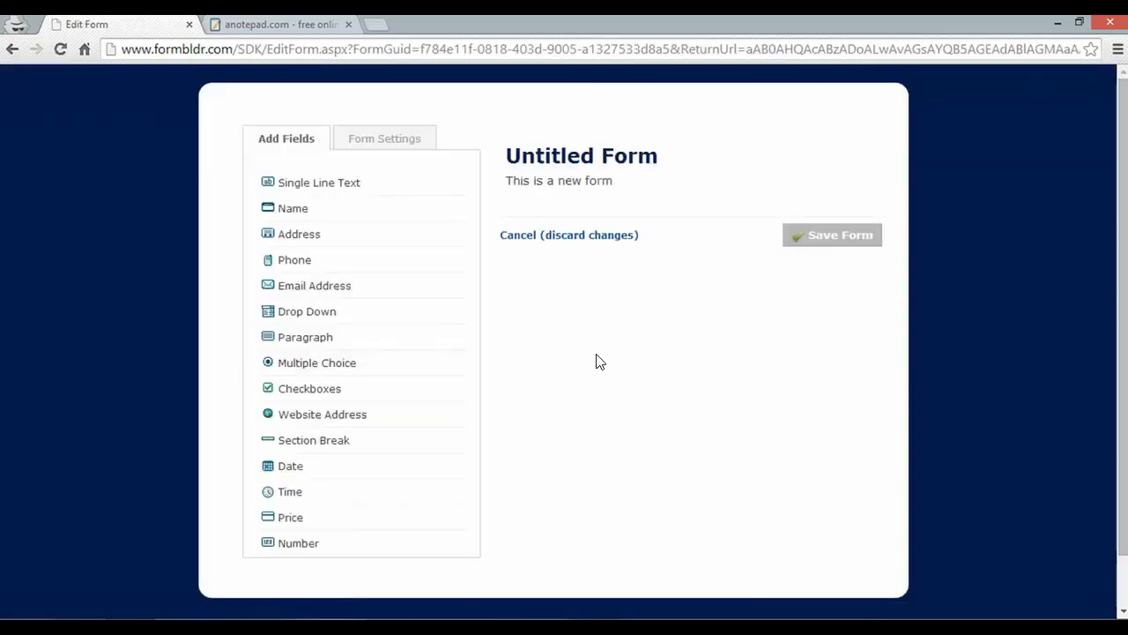
mouse_move(593, 360)
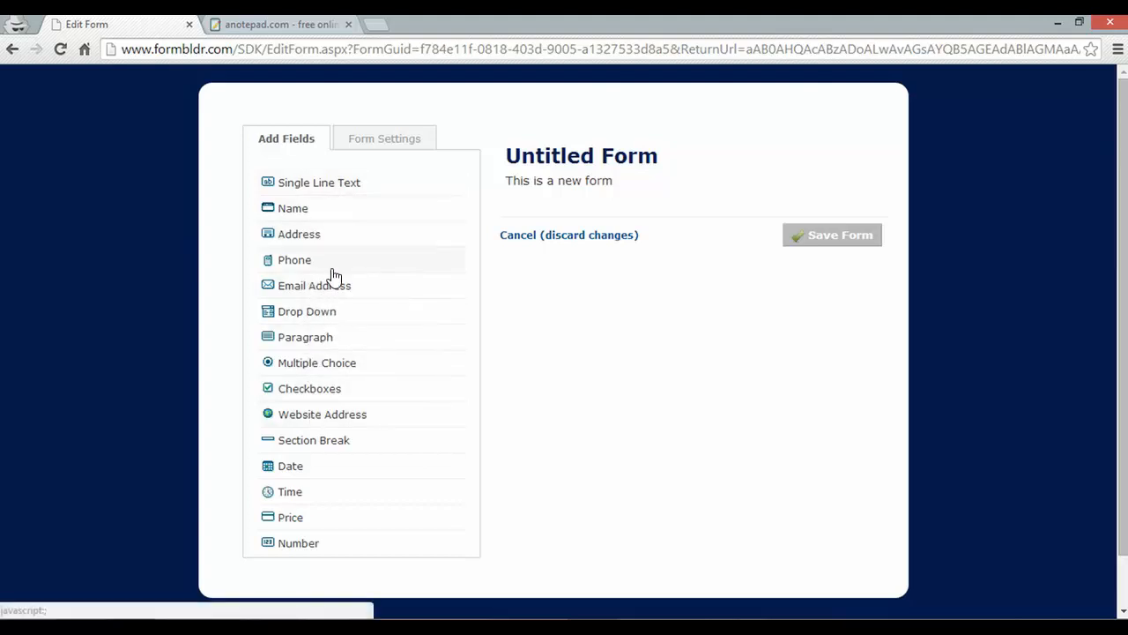
mouse_move(332, 211)
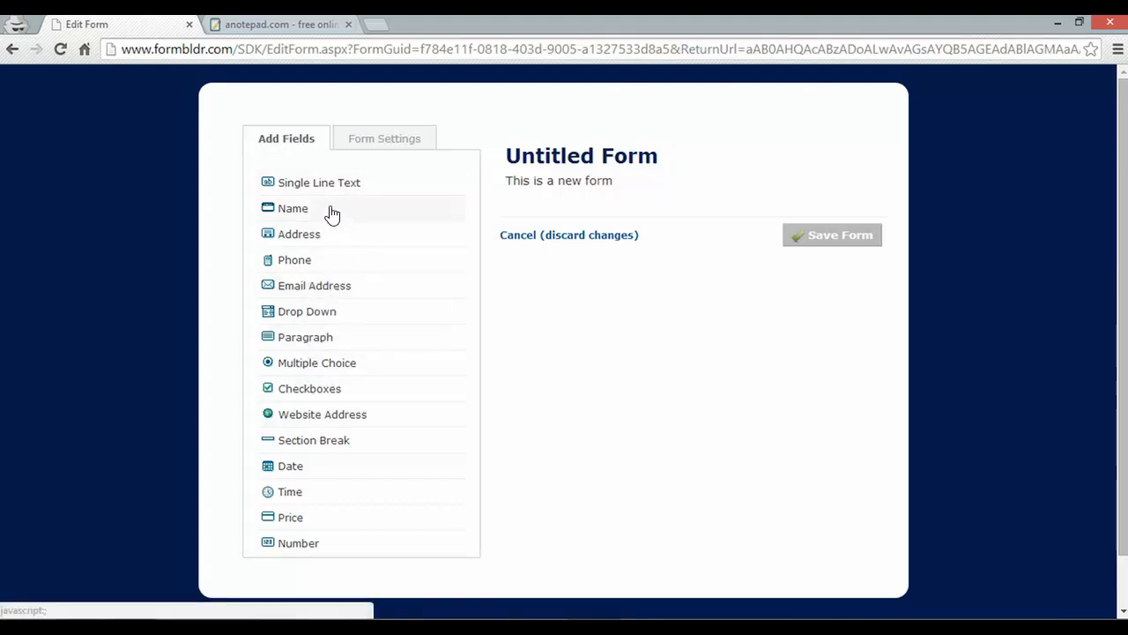
click(293, 208)
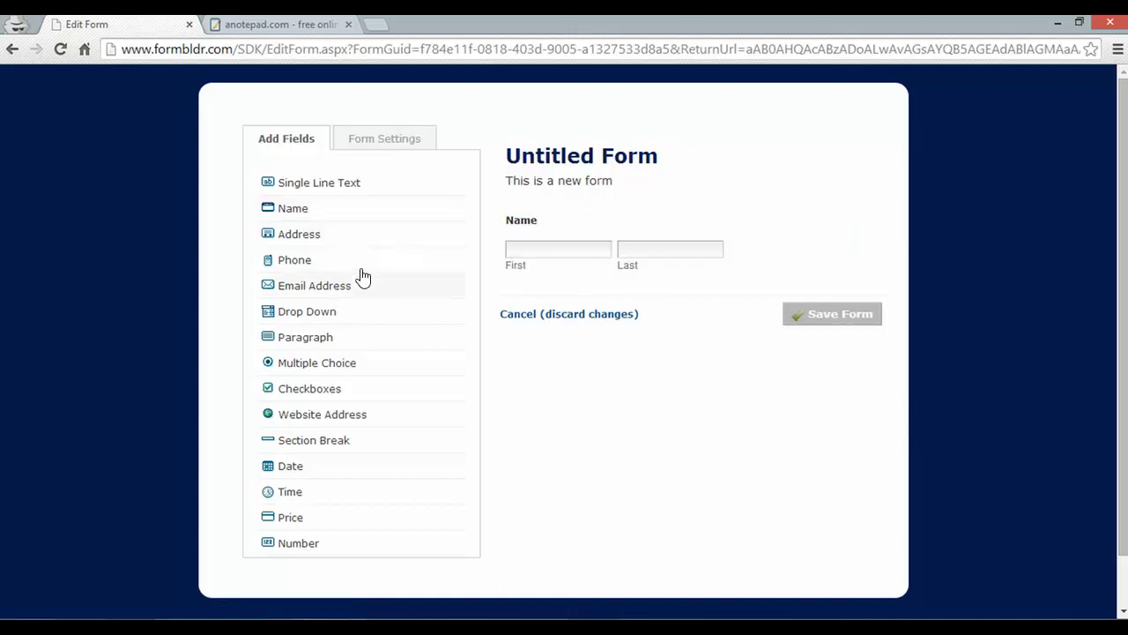
click(313, 285)
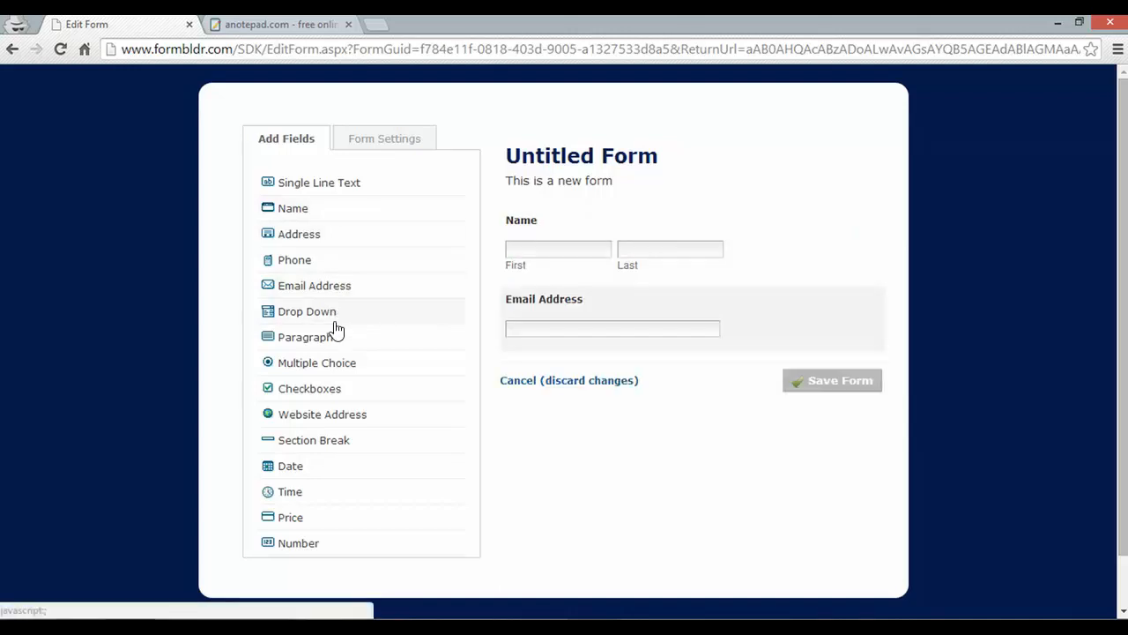
click(305, 336)
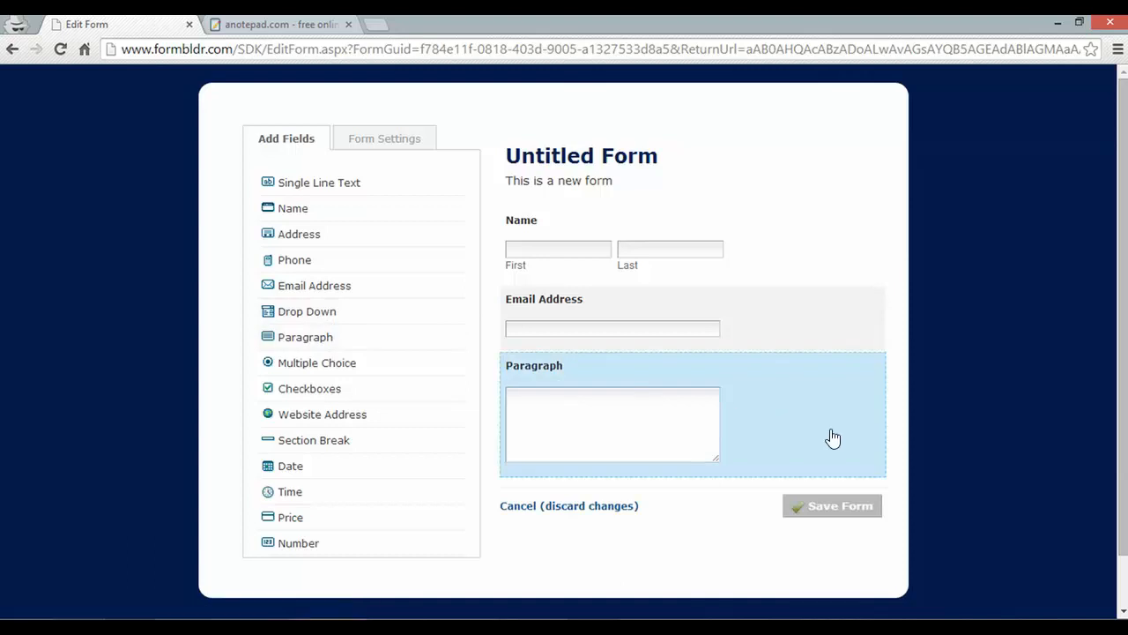
mouse_move(793, 378)
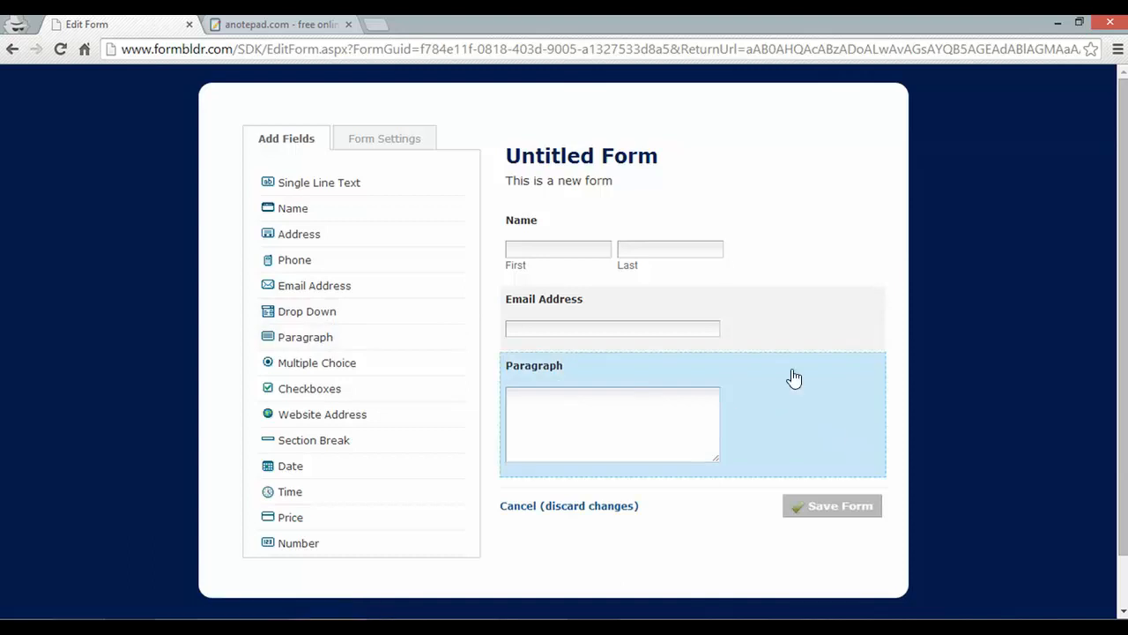
click(384, 137)
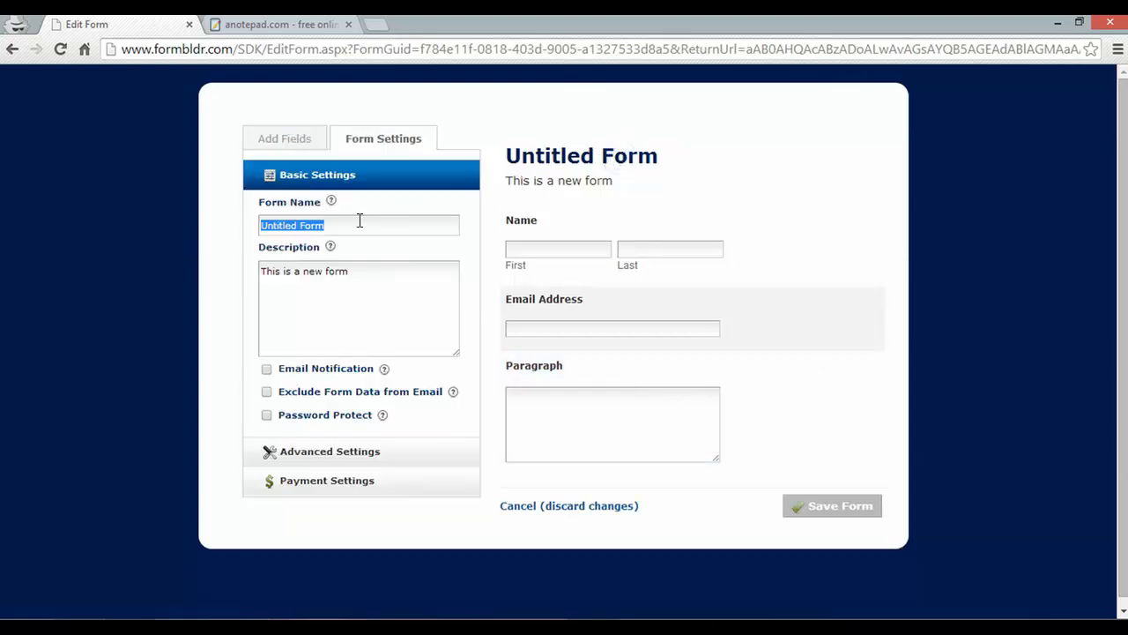
Step: Name the form 'Contact Us', describe it 'We'd love to hear from you!' and save it
text(Contact Us)
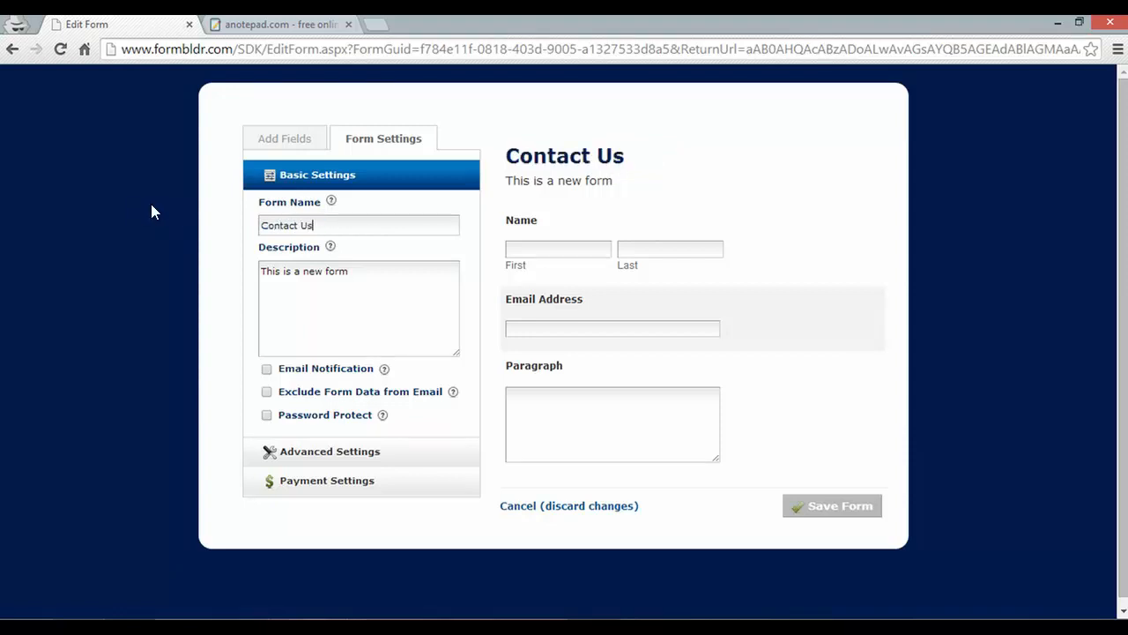
text(W)
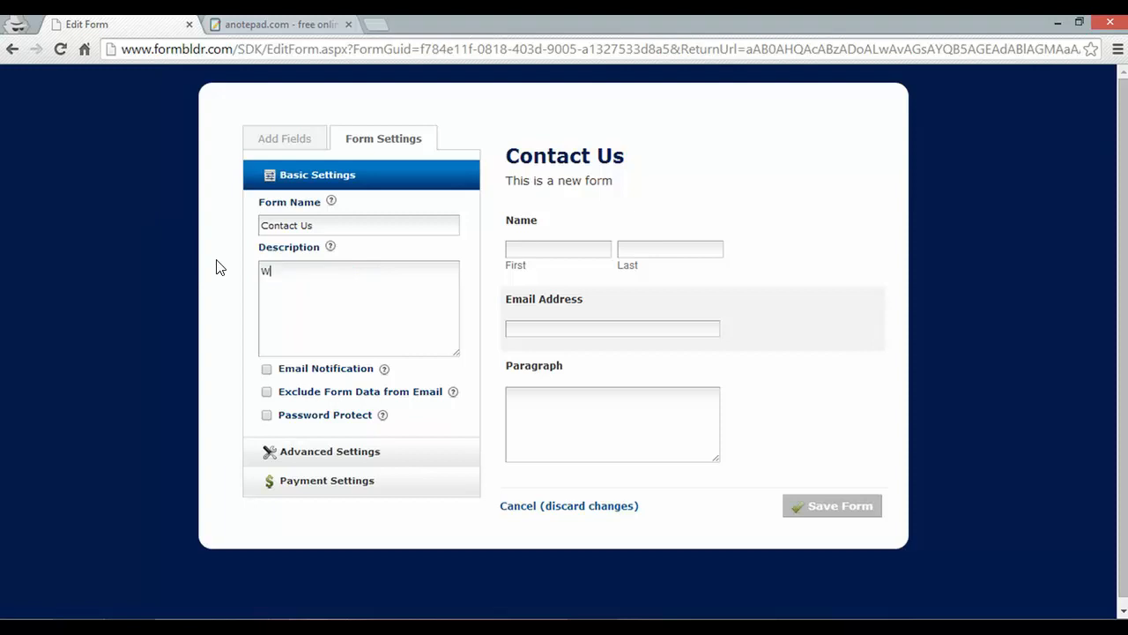
text(e'd love to hear from you!)
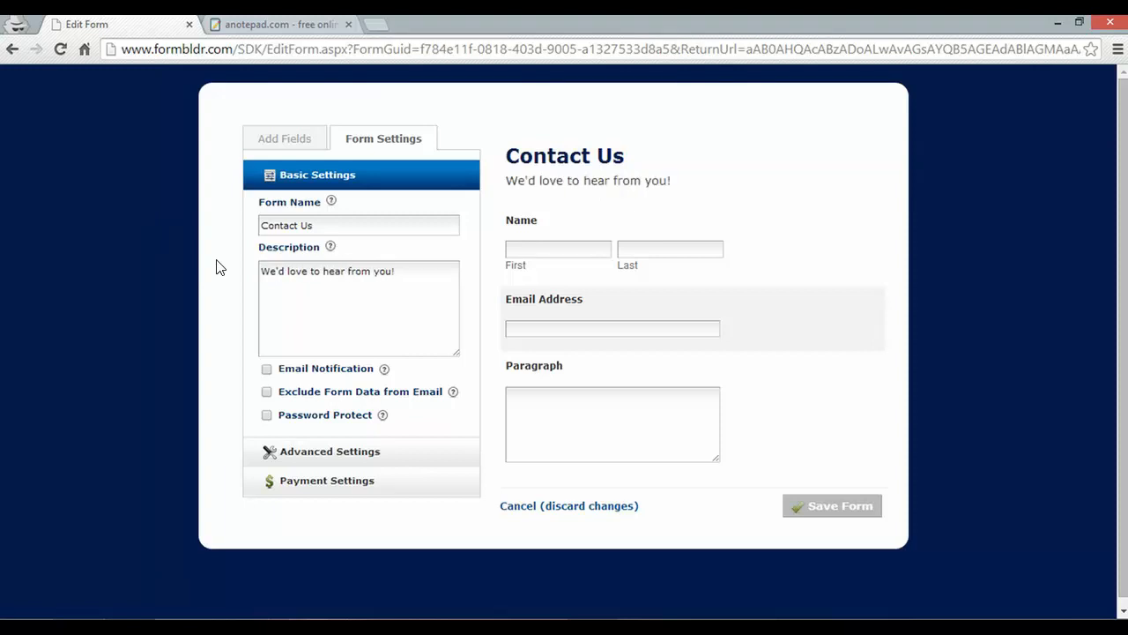
click(832, 504)
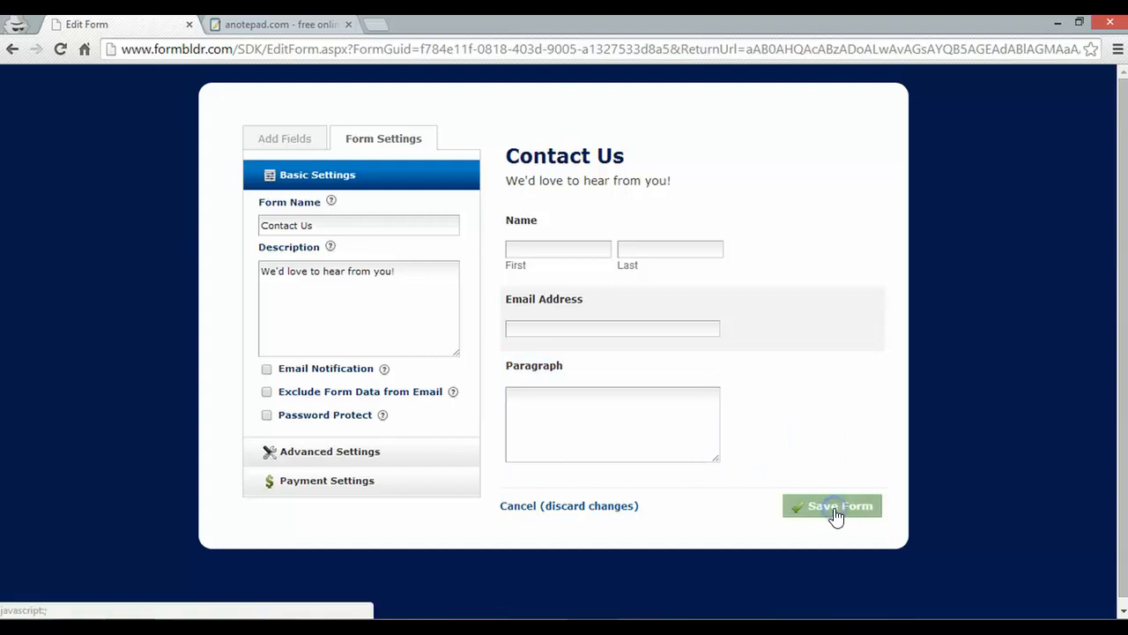
click(832, 504)
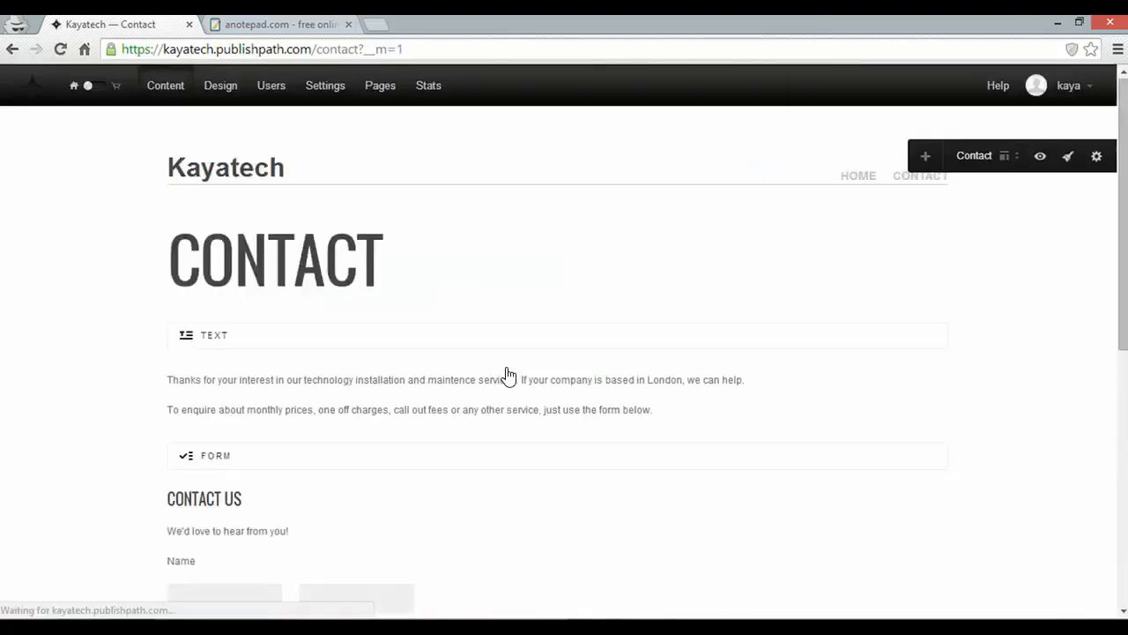
Step: Scroll down the Contact page to check the embedded Contact Us form
scroll(down, 3)
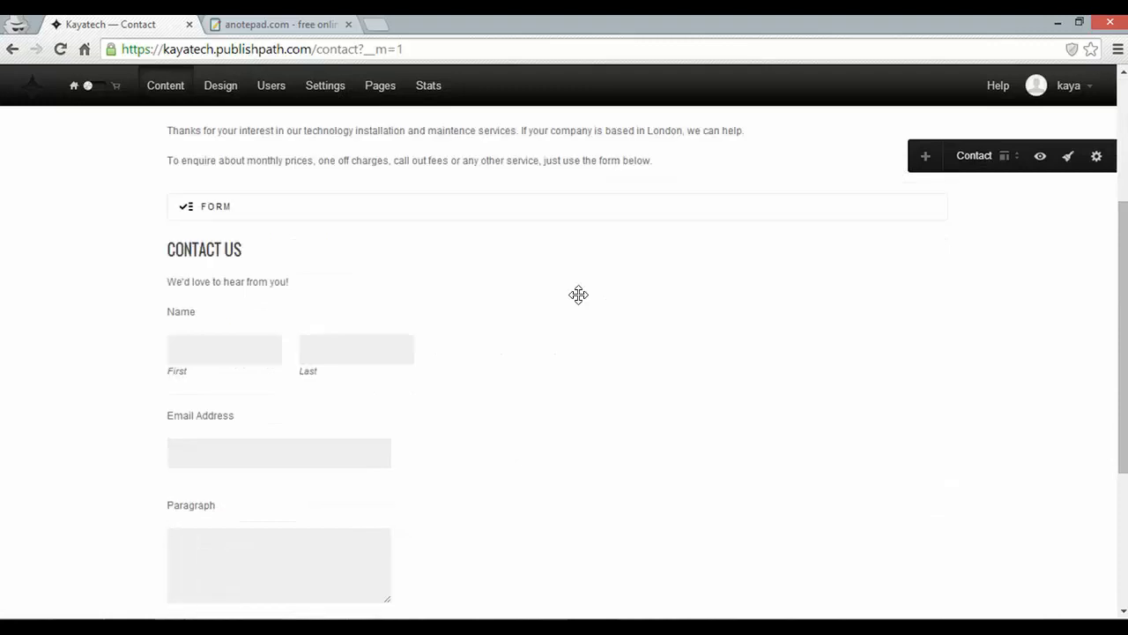
mouse_move(582, 318)
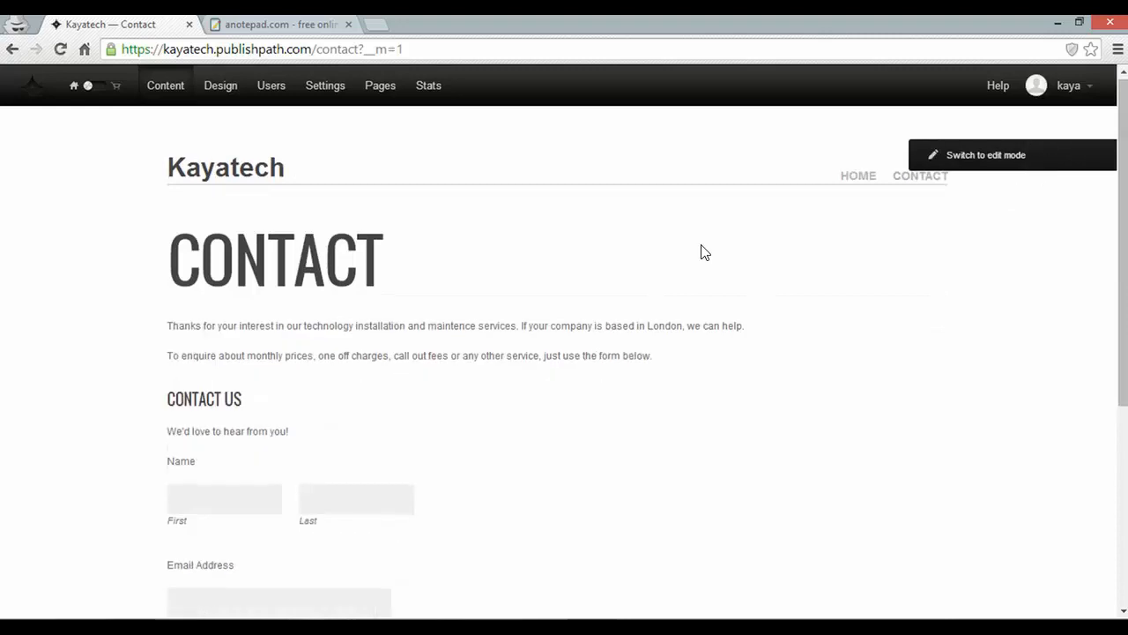
Step: Review the Contact form down to its Submit button, then return to the Home page
scroll(down, 3)
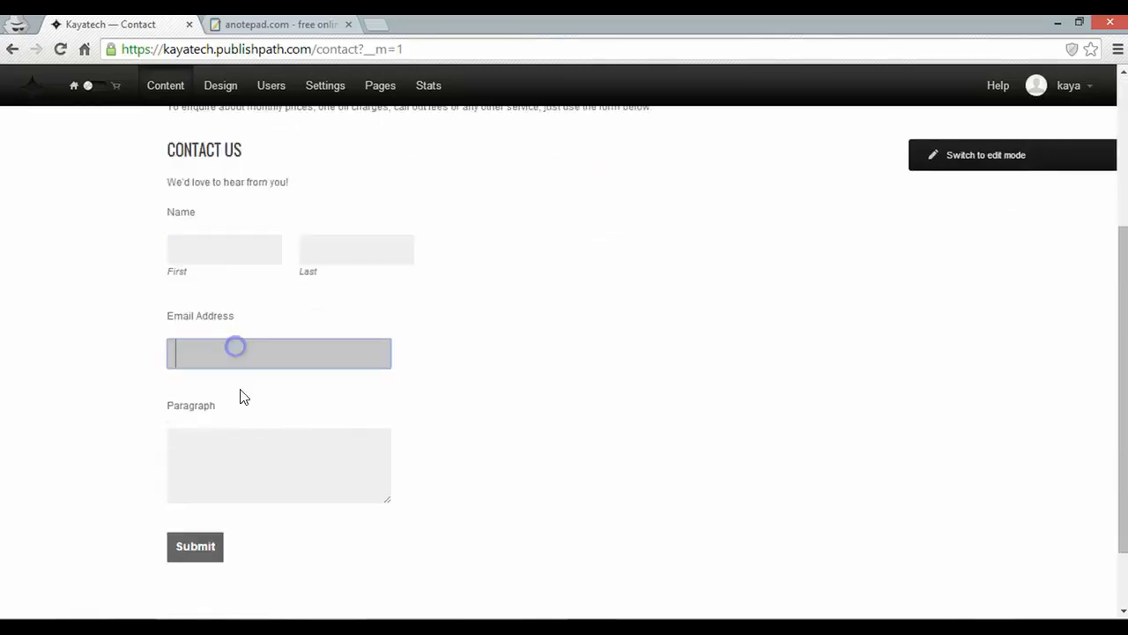
scroll(up, 3)
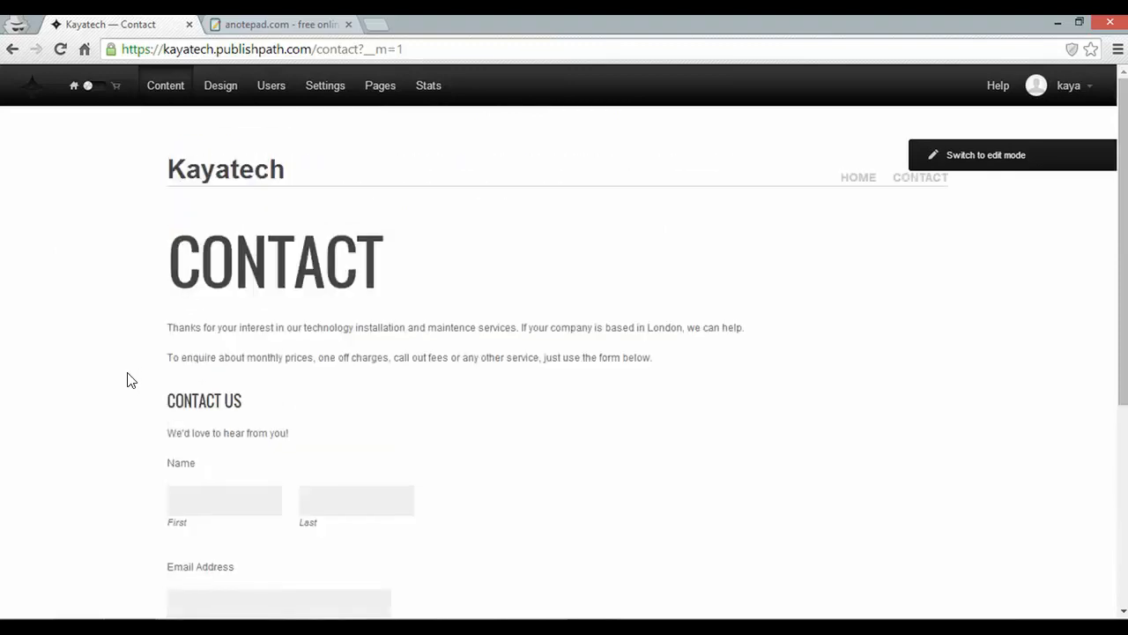
click(857, 176)
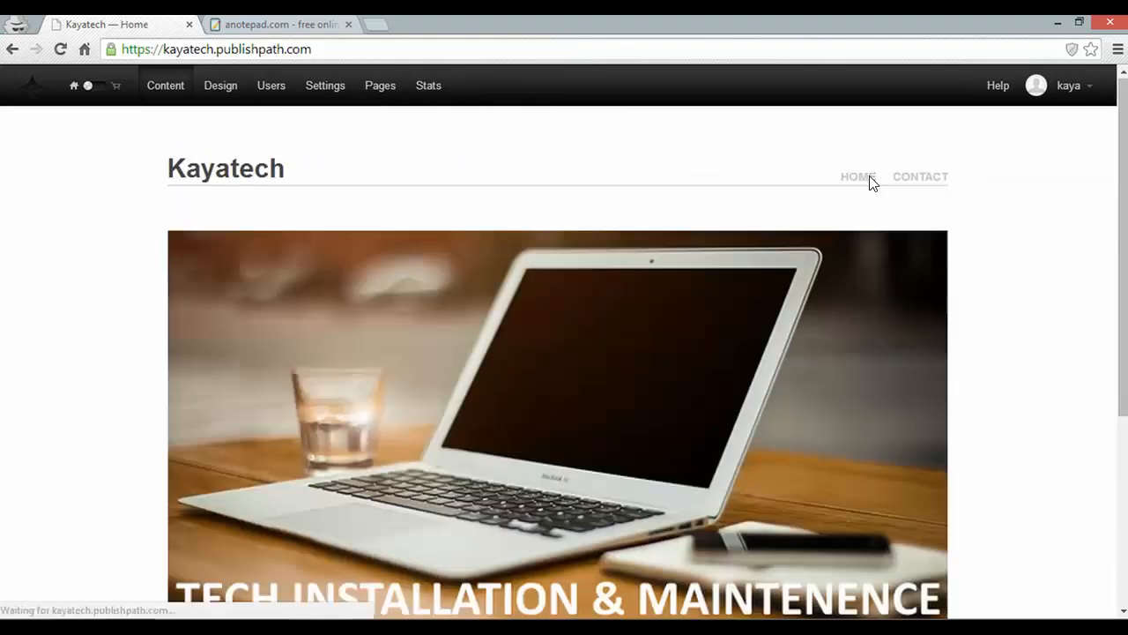